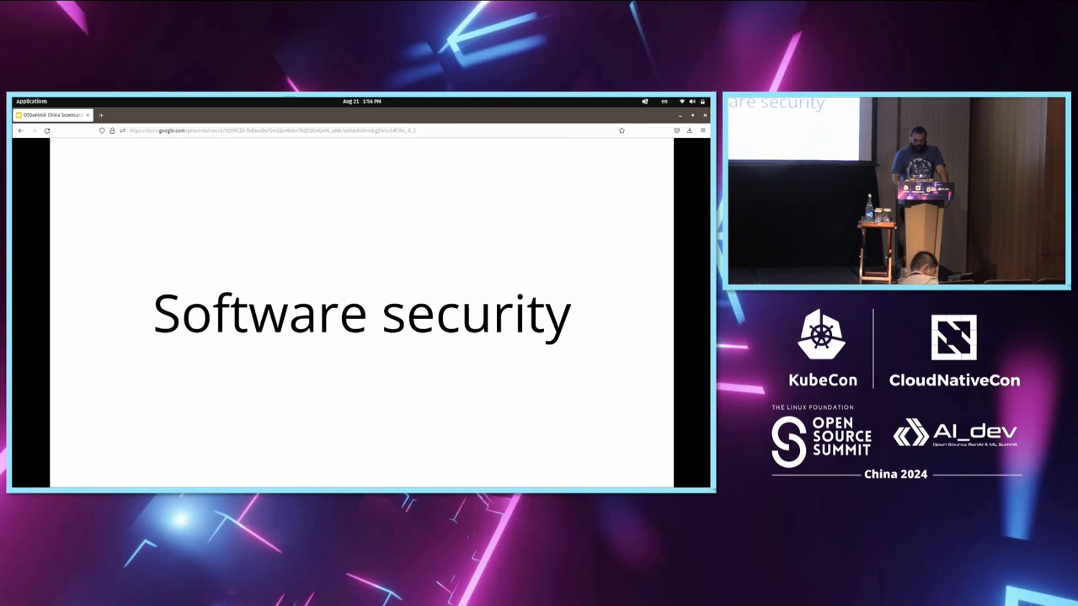
Advance the slide deck past the Aggregate scores slide and bring up an empty terminal prompt
key(Right)
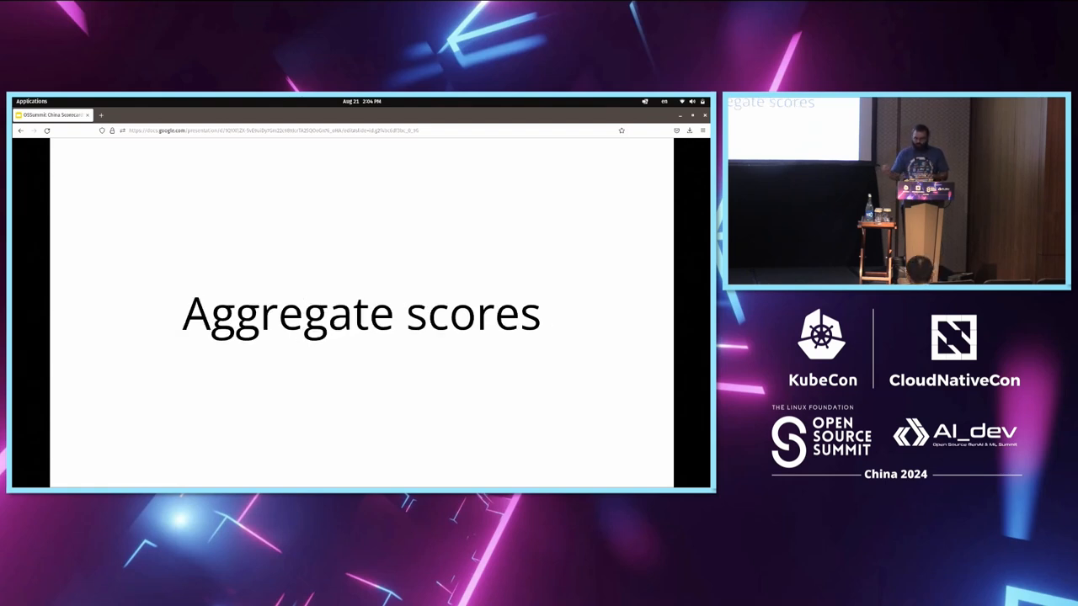
key(Right)
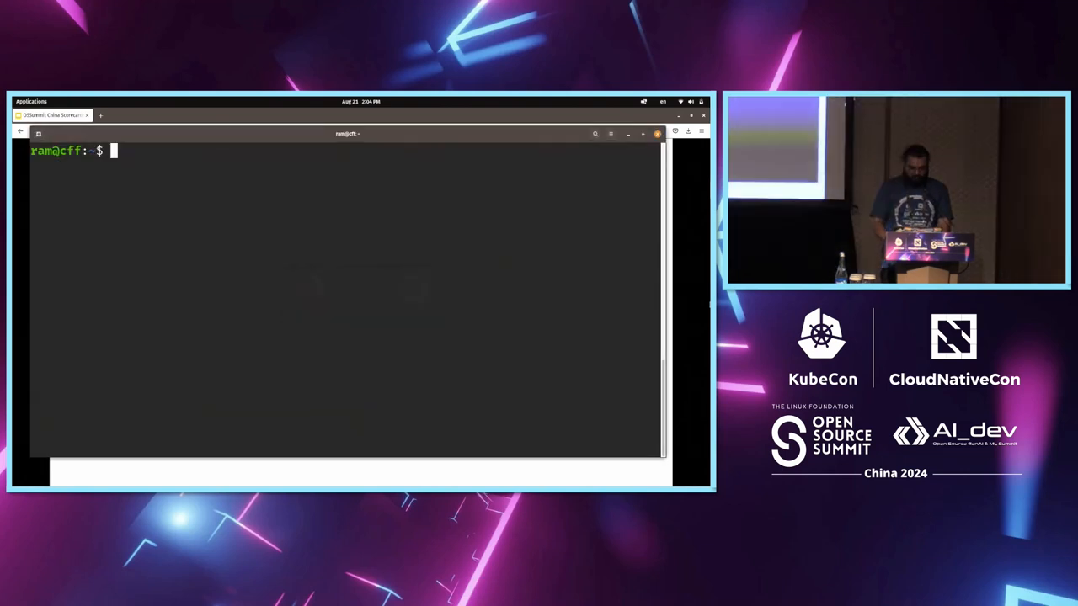
Run scorecard --repo with the https GitHub URL of the yengar/ko repository to print its check scores
text(scor)
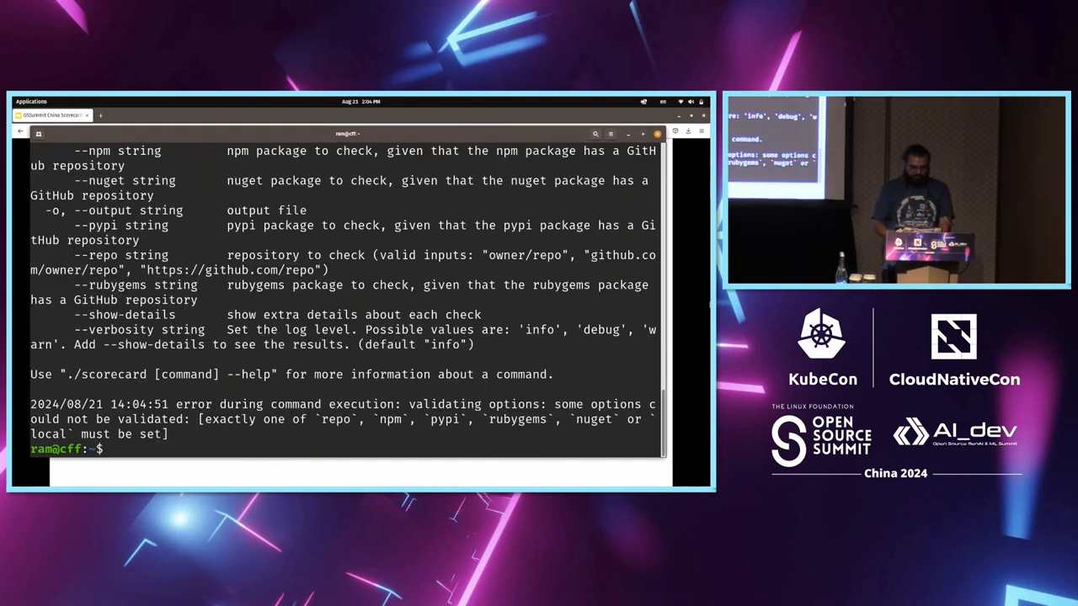
text(scorecard --)
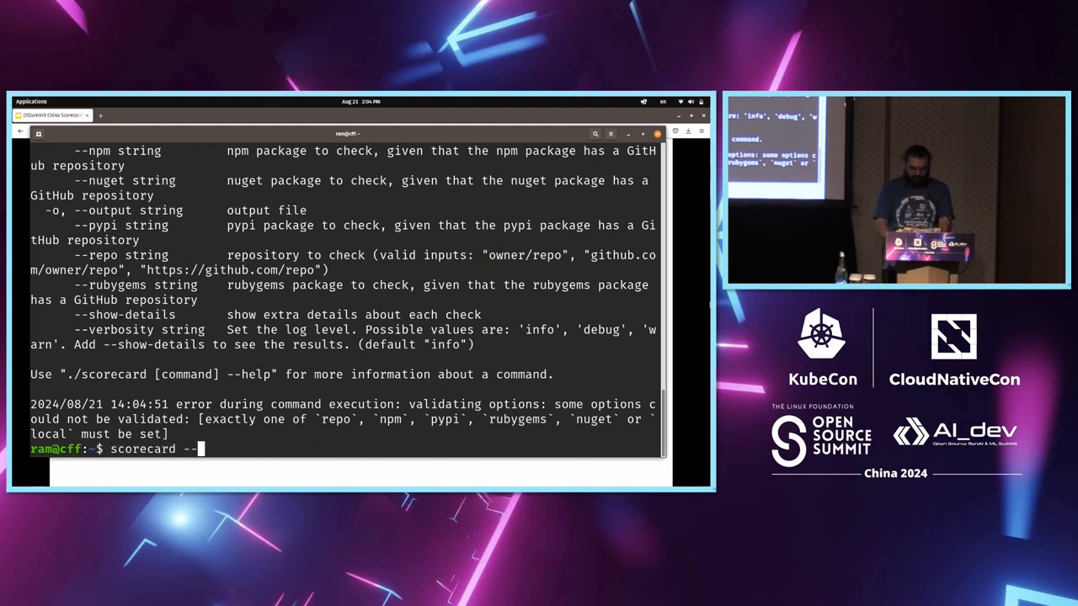
text(repo)
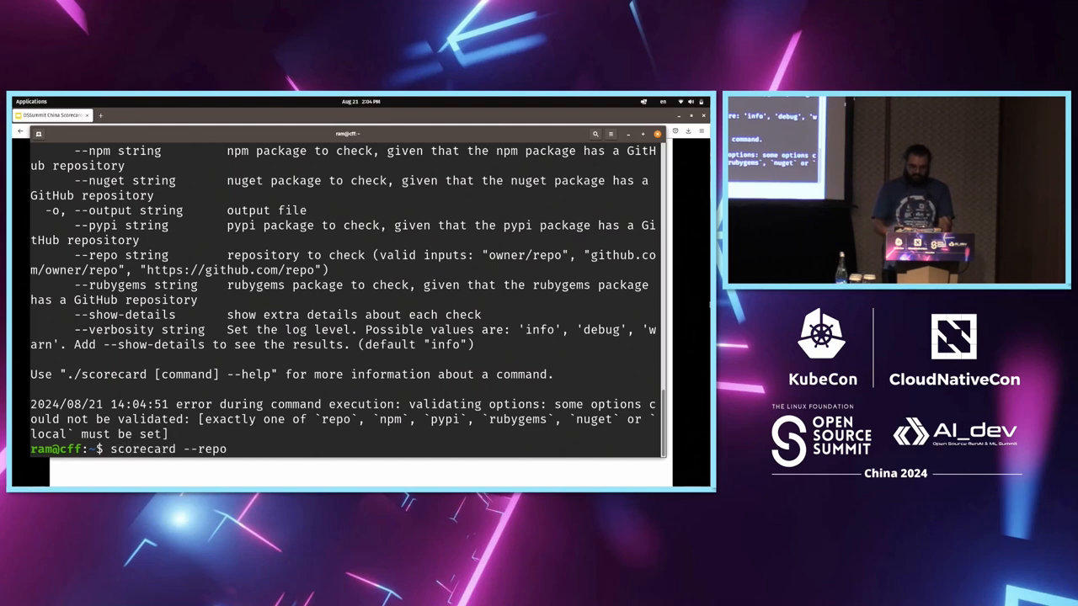
text(githu)
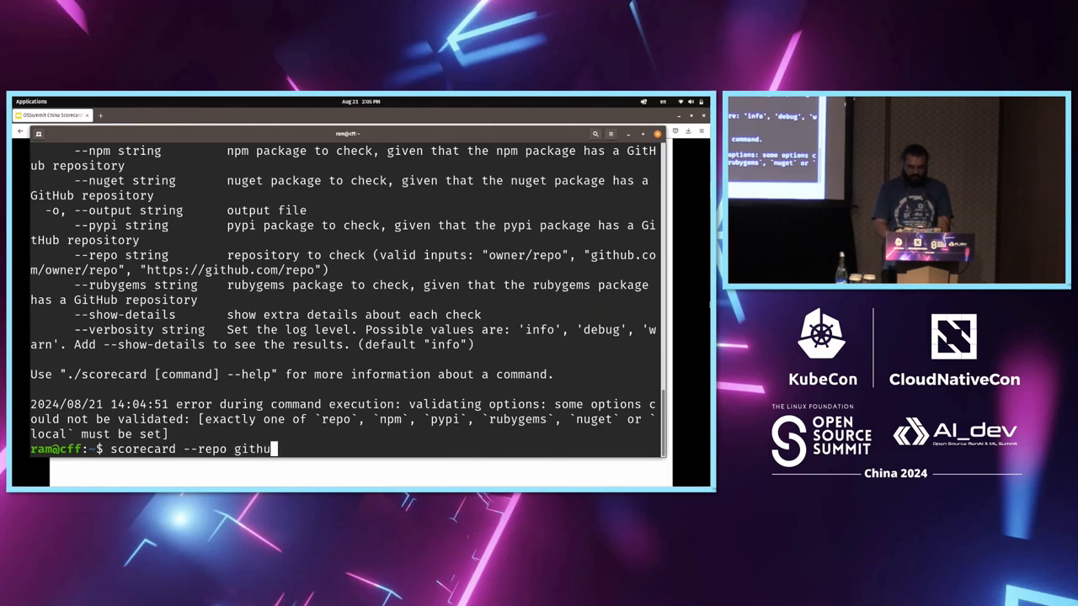
key(BackSpace)
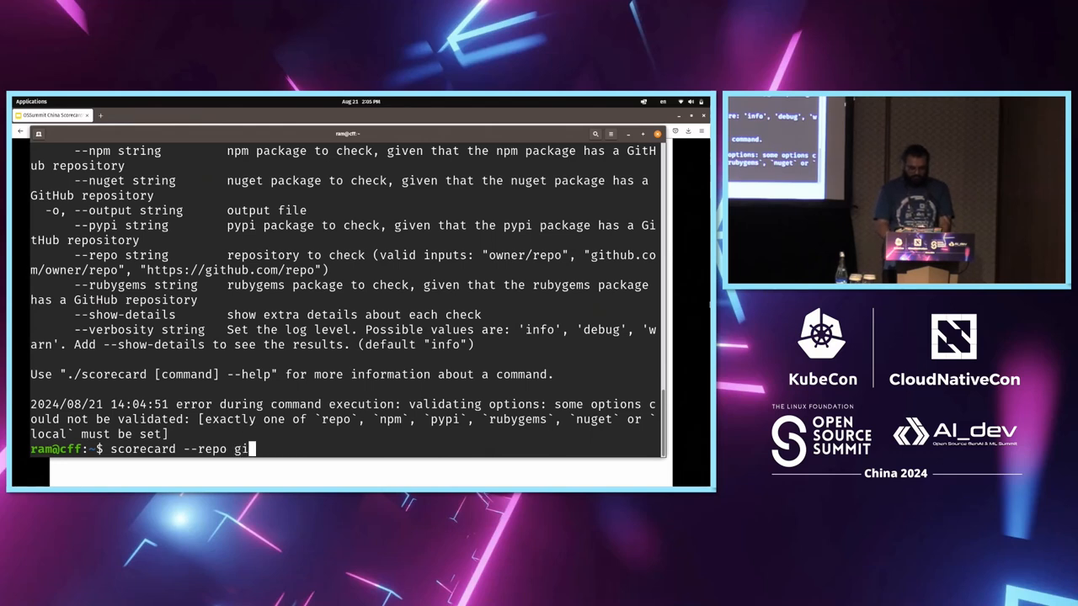
text(https://github.com/rami)
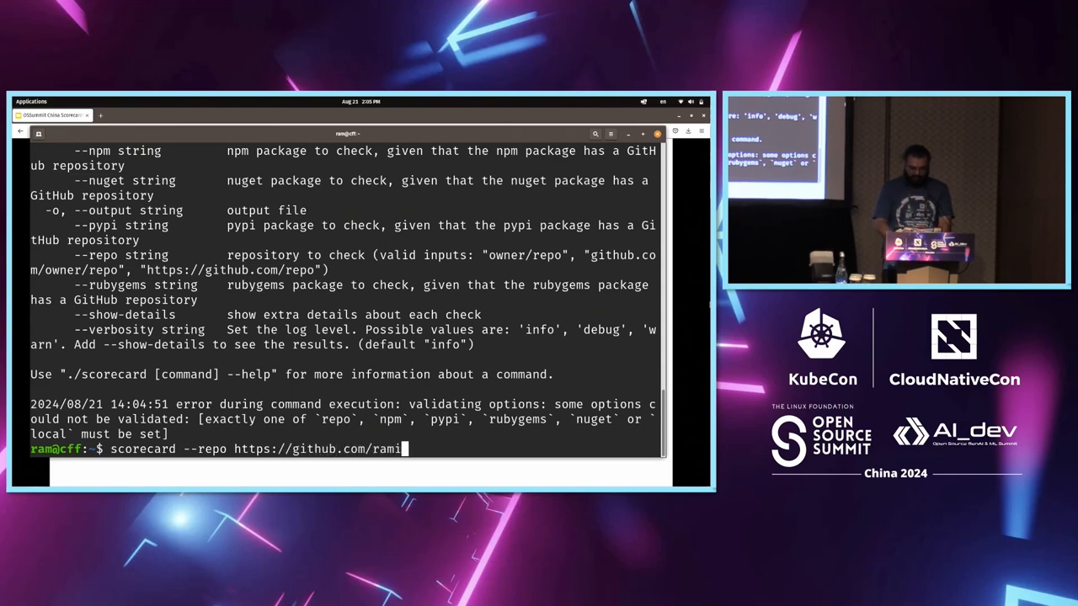
text(yengar/ko)
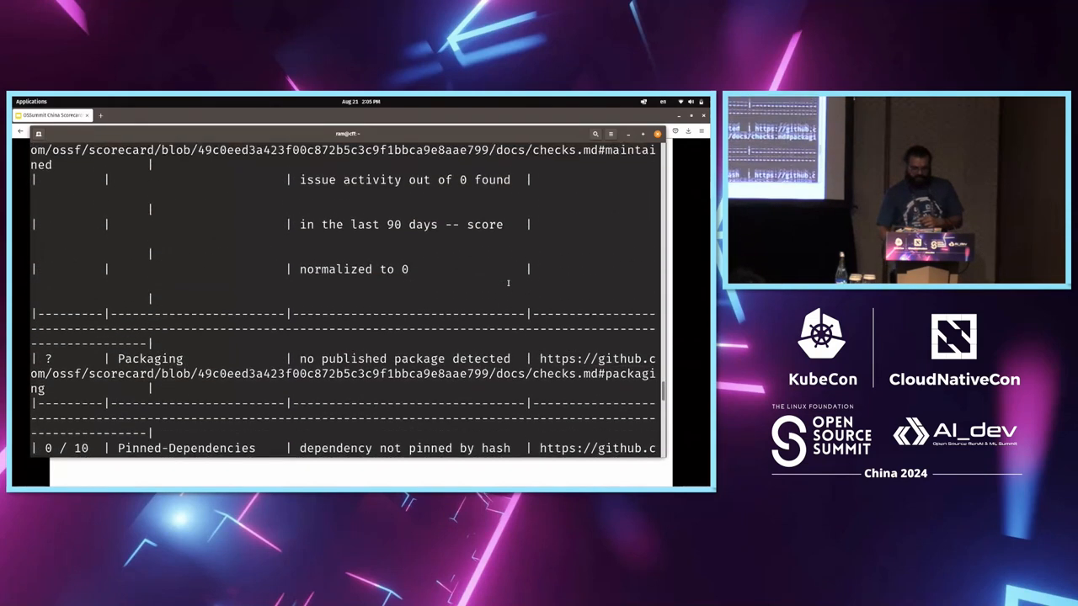
Scroll through the first half of the Scorecard results table, check by check
scroll(down, 3)
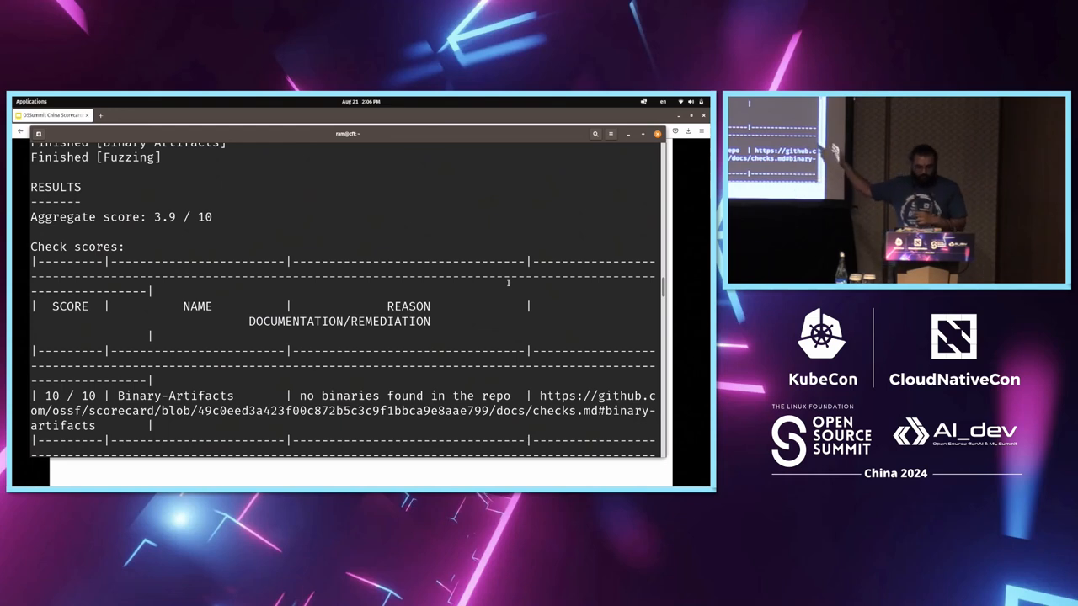
scroll(down, 3)
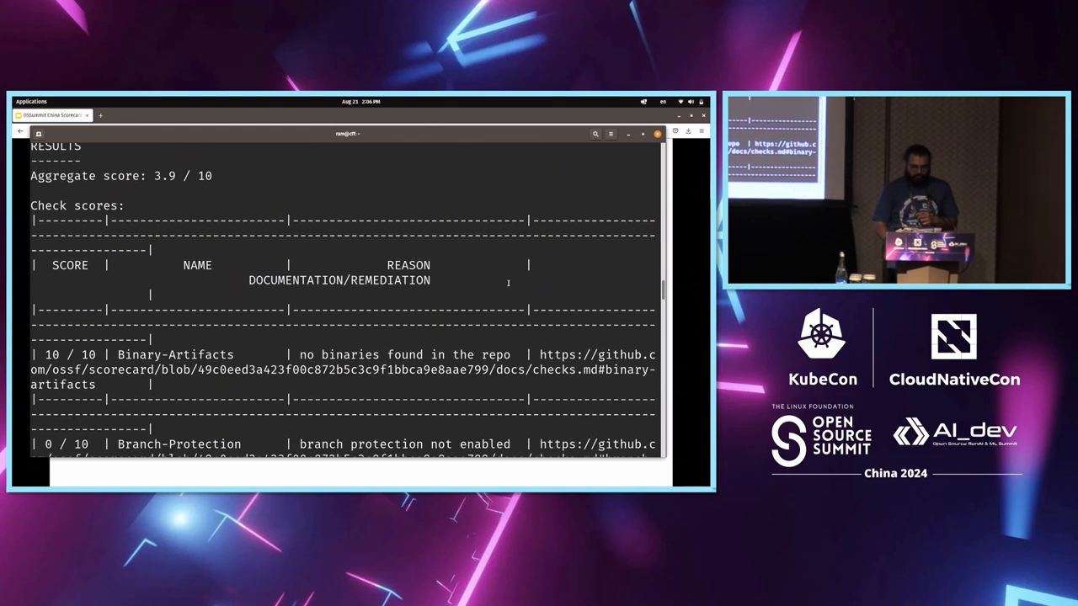
scroll(down, 3)
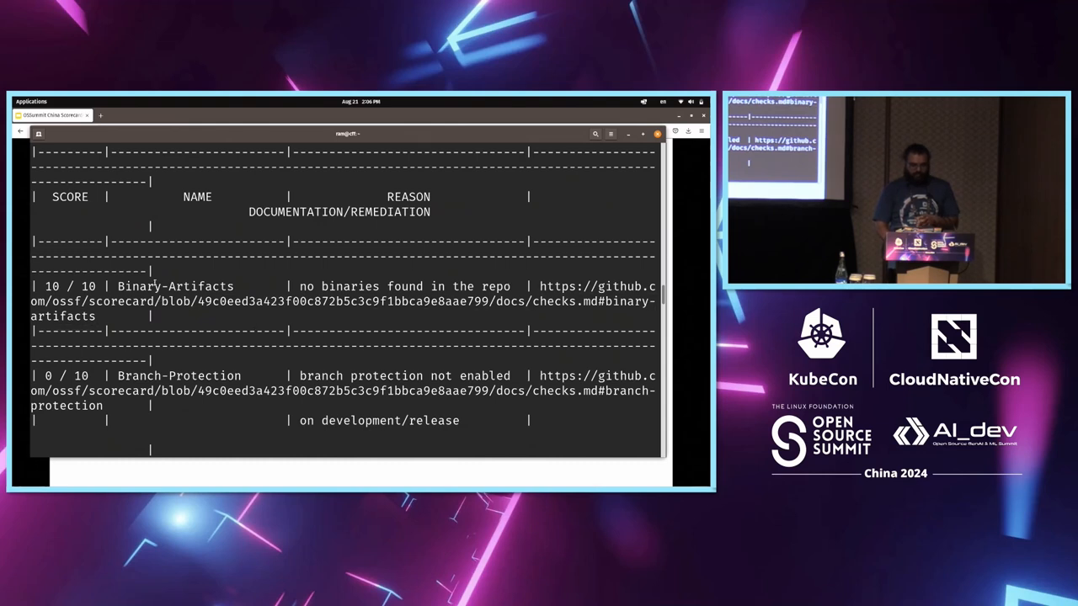
double_click(176, 286)
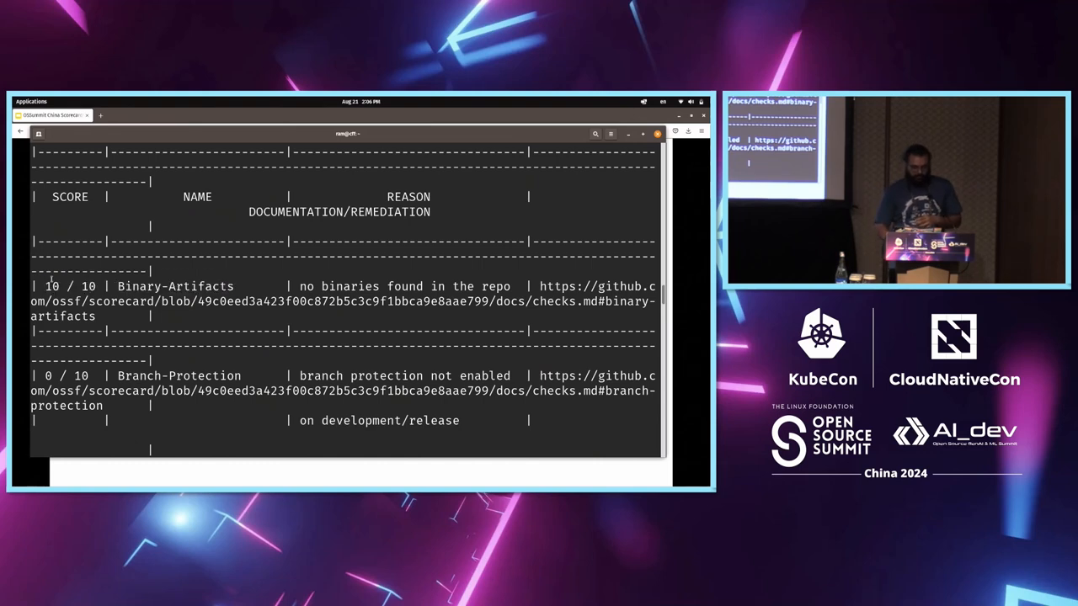
scroll(down, 3)
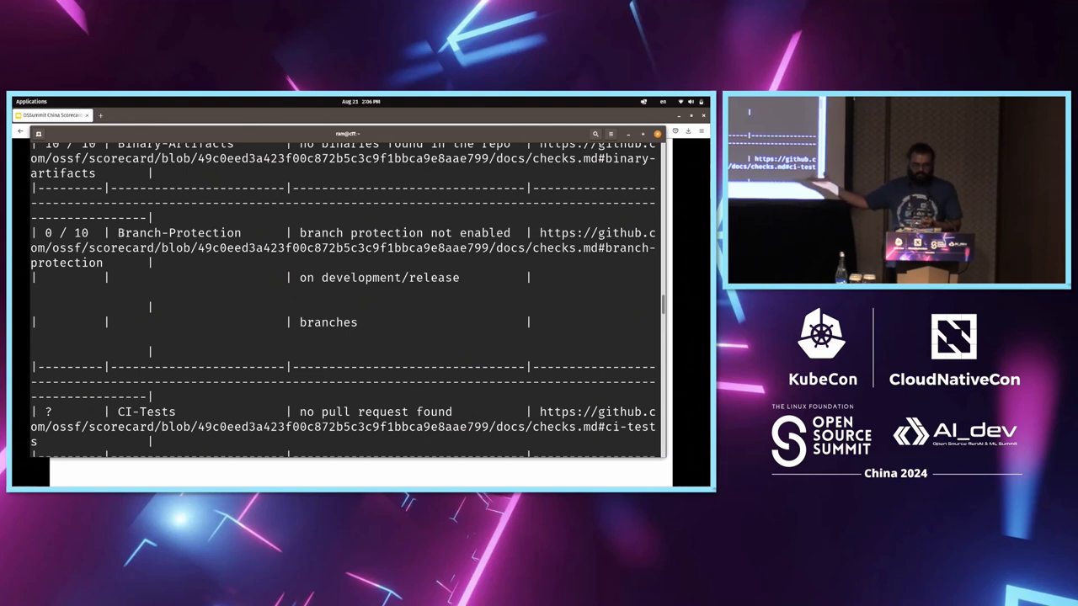
scroll(down, 3)
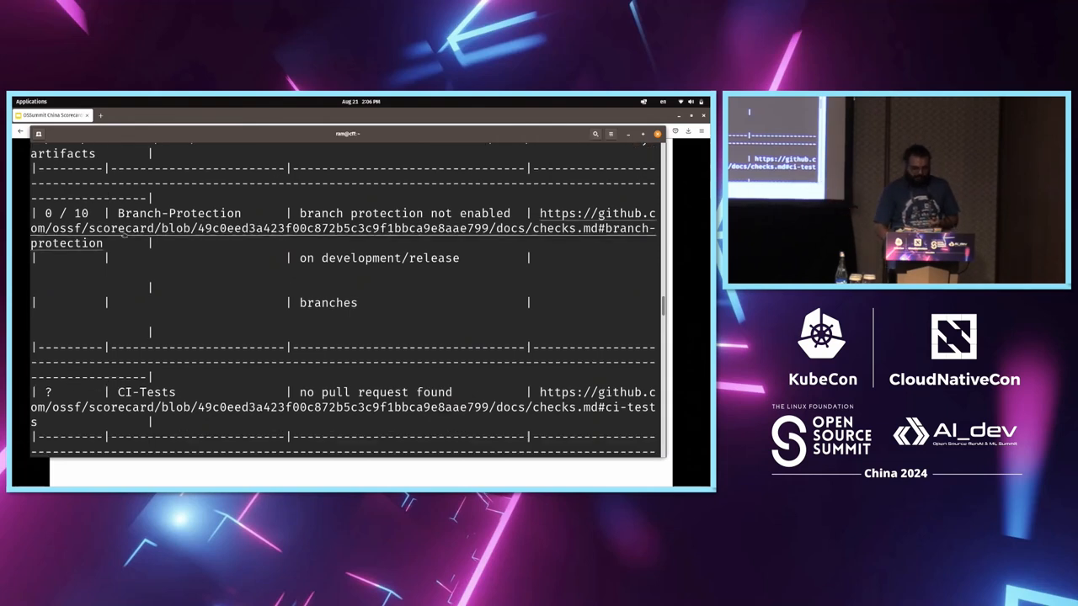
scroll(down, 3)
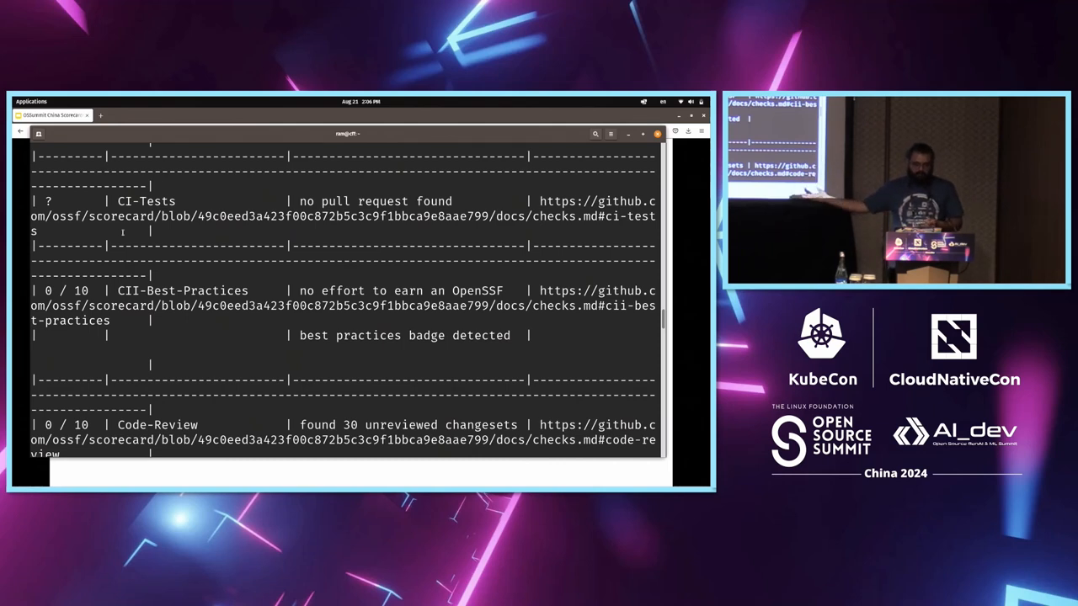
scroll(down, 3)
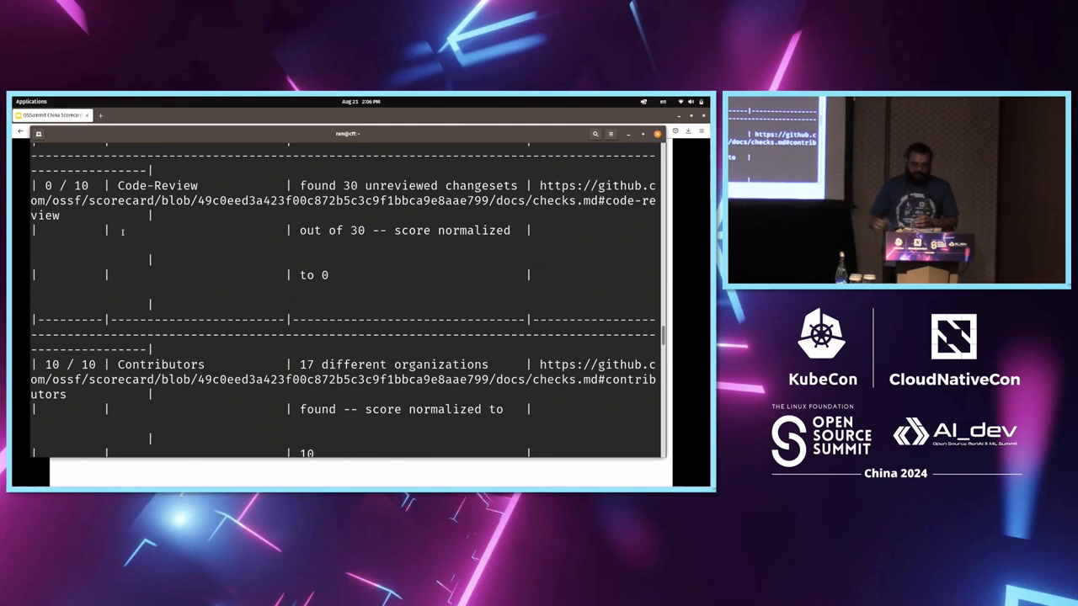
Review the remaining checks down to Signed-Releases, then go to github.com in a new Firefox tab
scroll(down, 3)
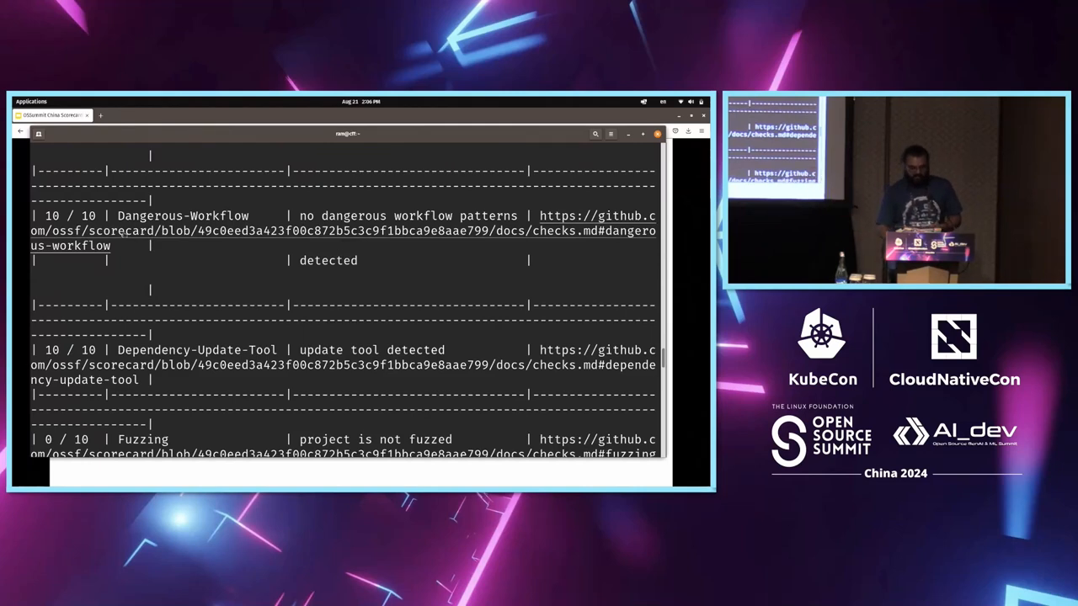
scroll(down, 3)
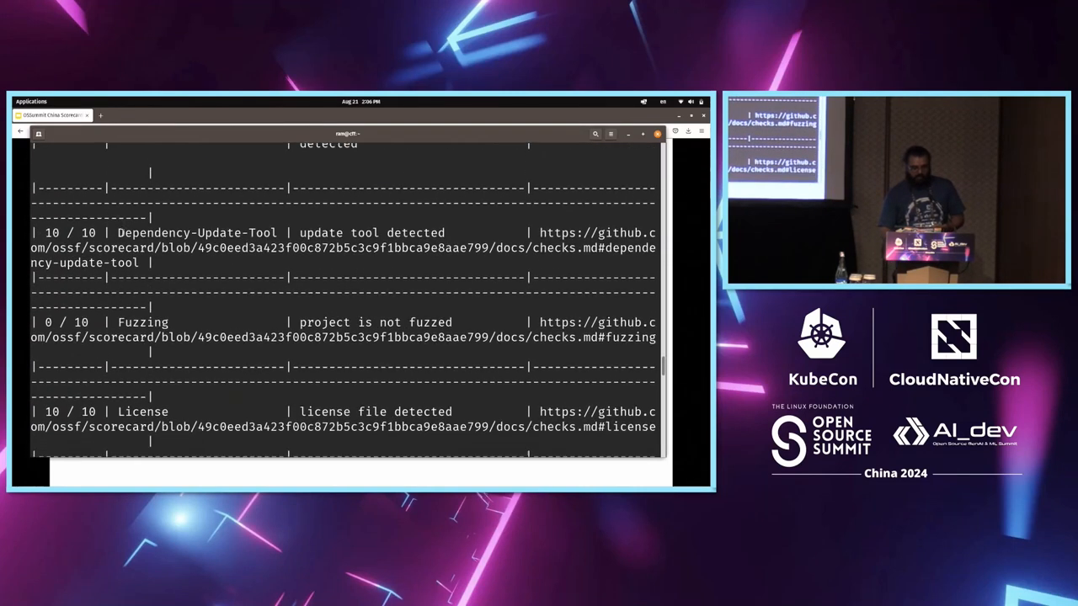
scroll(down, 3)
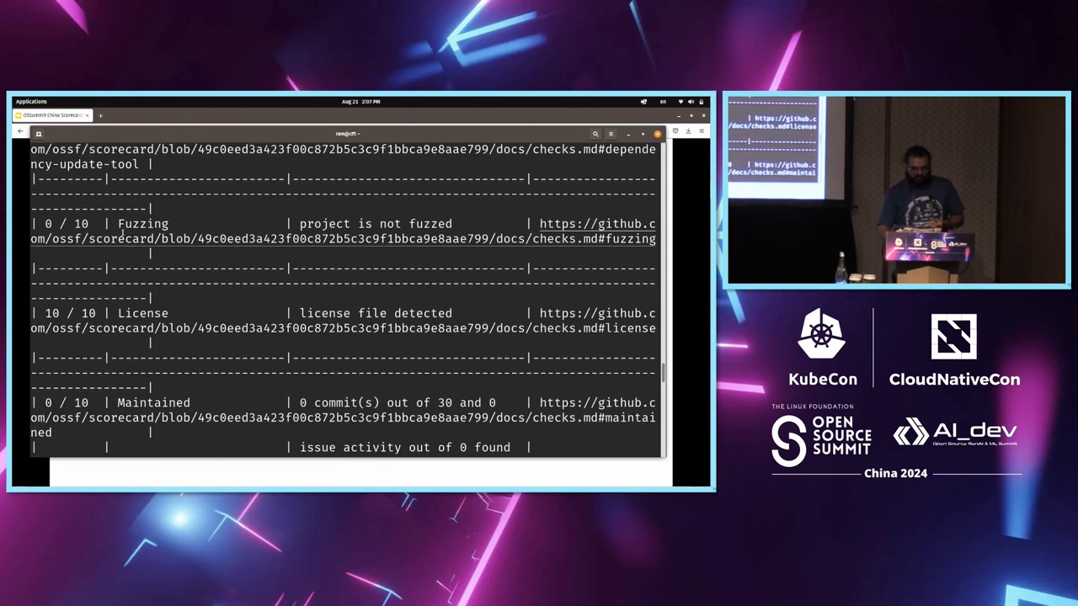
scroll(down, 3)
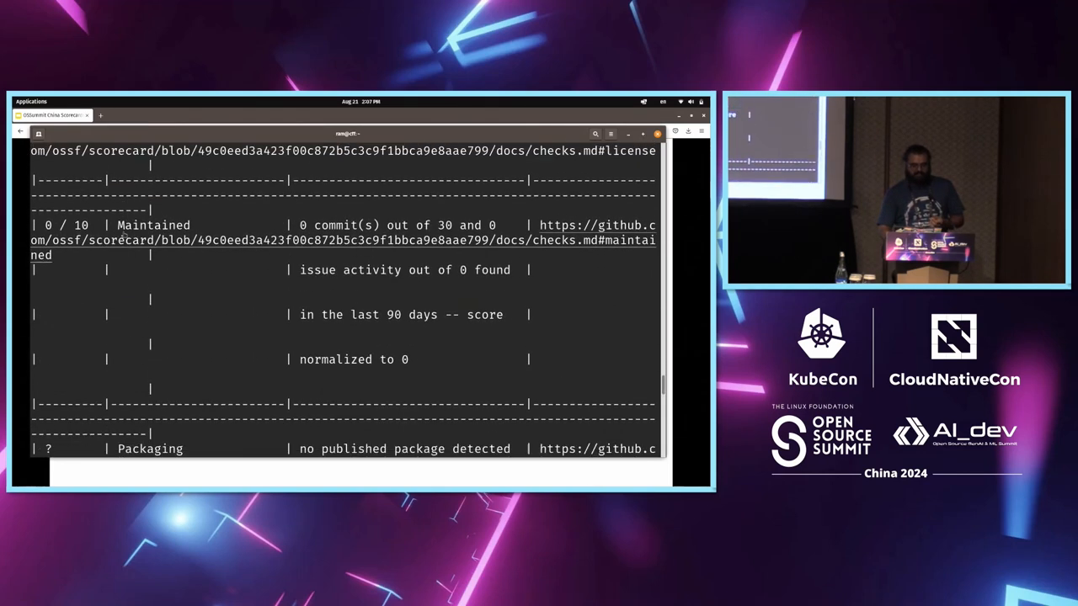
scroll(down, 3)
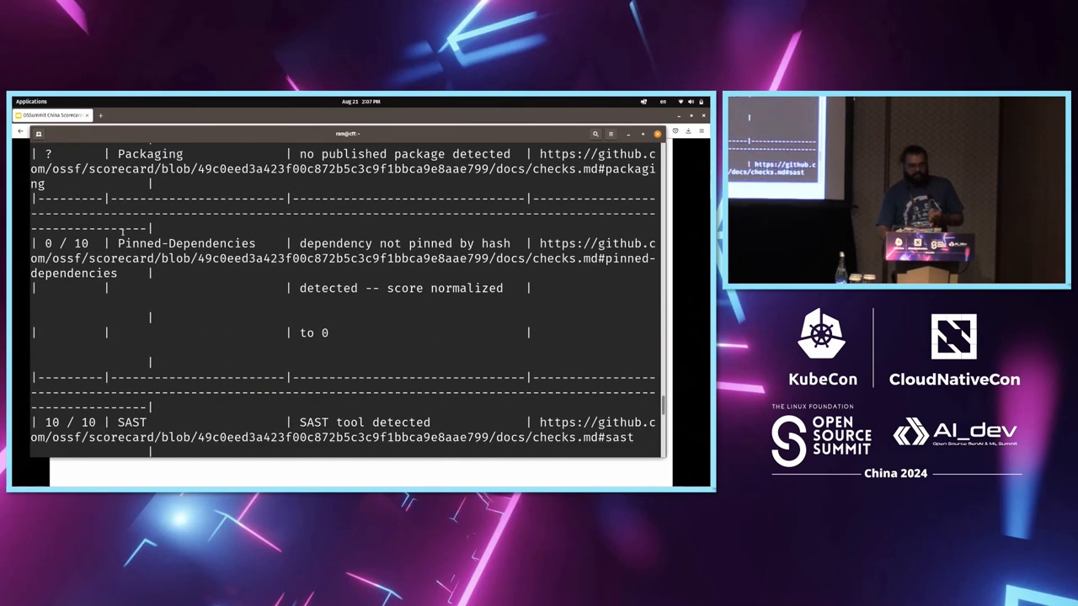
scroll(down, 3)
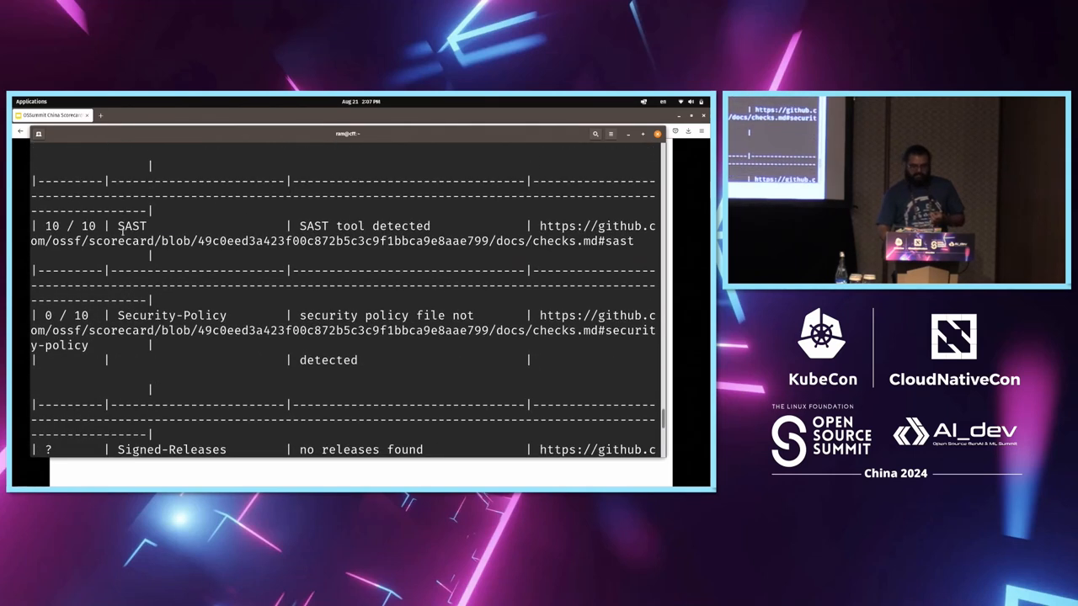
scroll(down, 3)
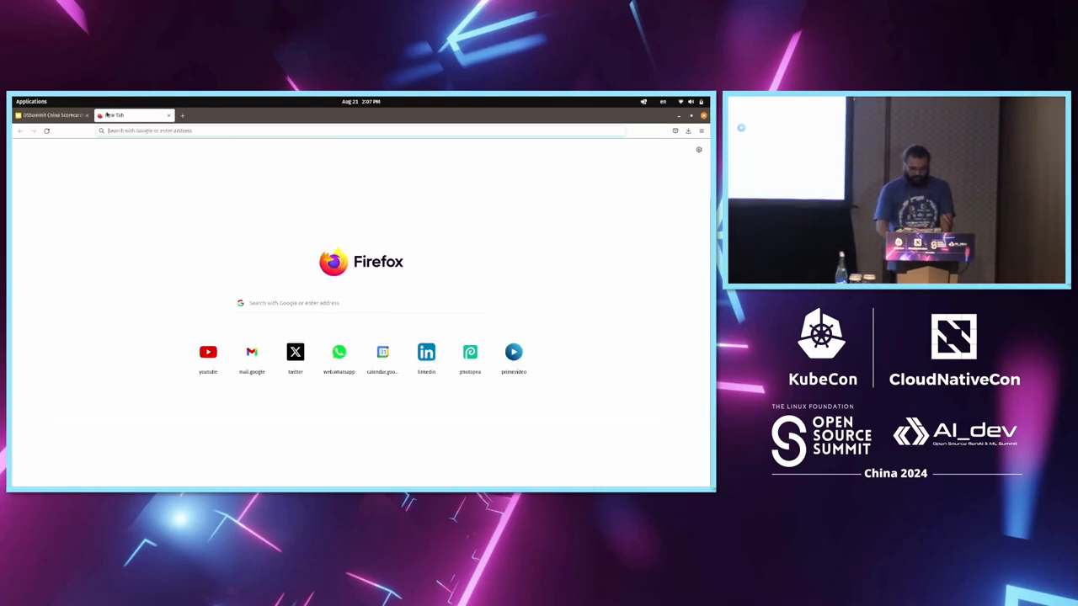
text(github.com/ramiyengar)
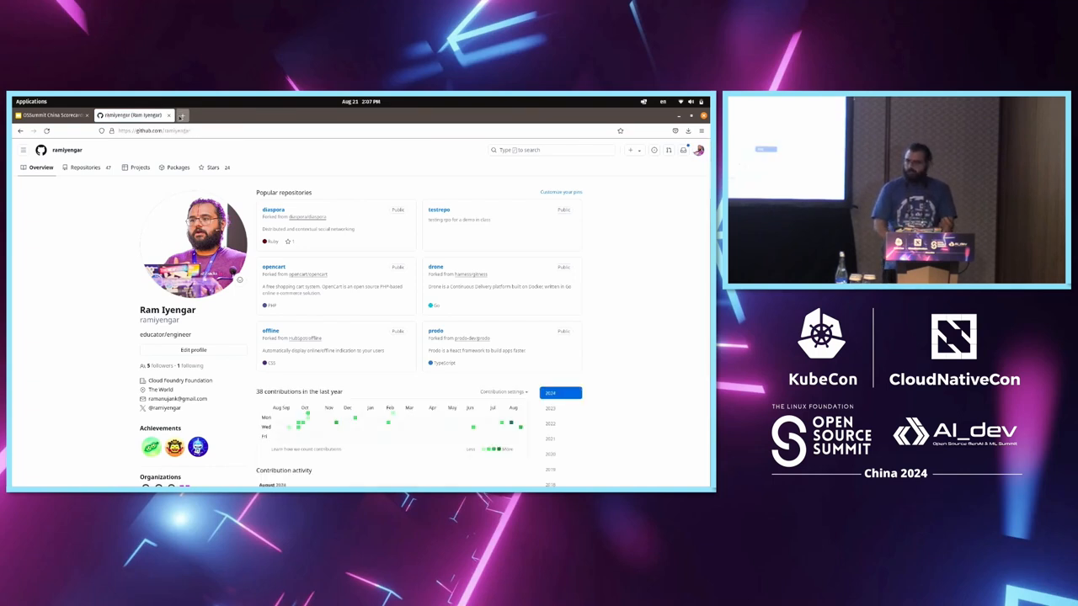
Visit the PipeCD organisation page and enter its pinned pipecd repository
click(182, 114)
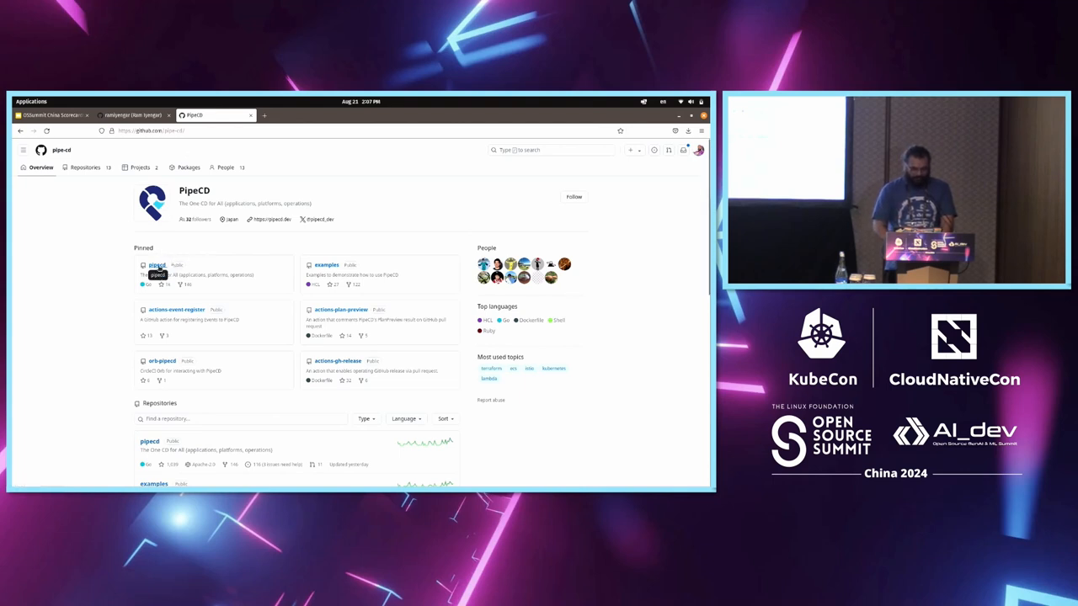
mouse_move(156, 266)
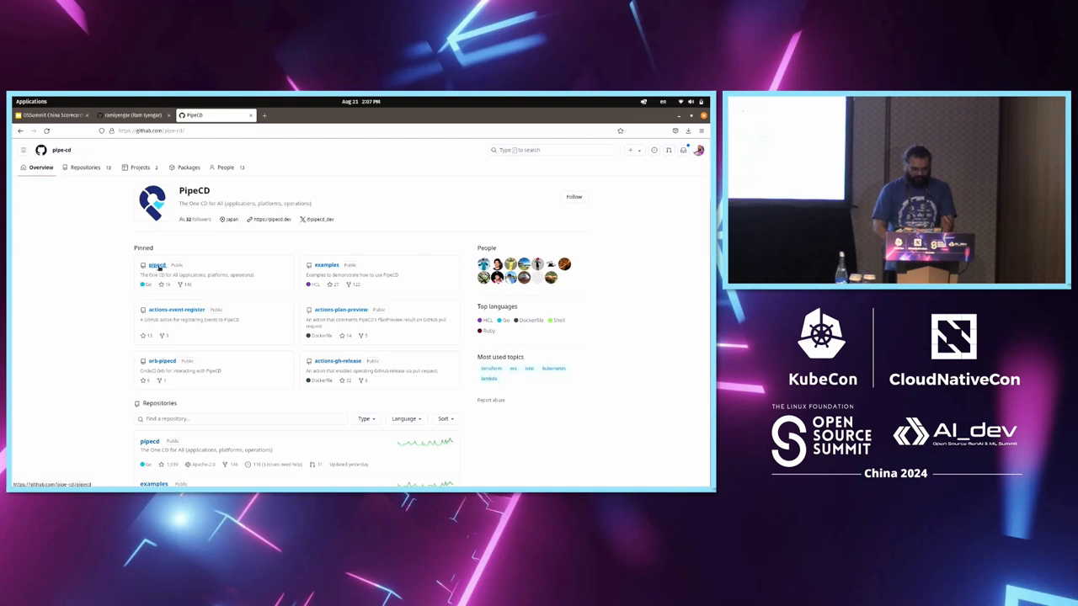
click(157, 266)
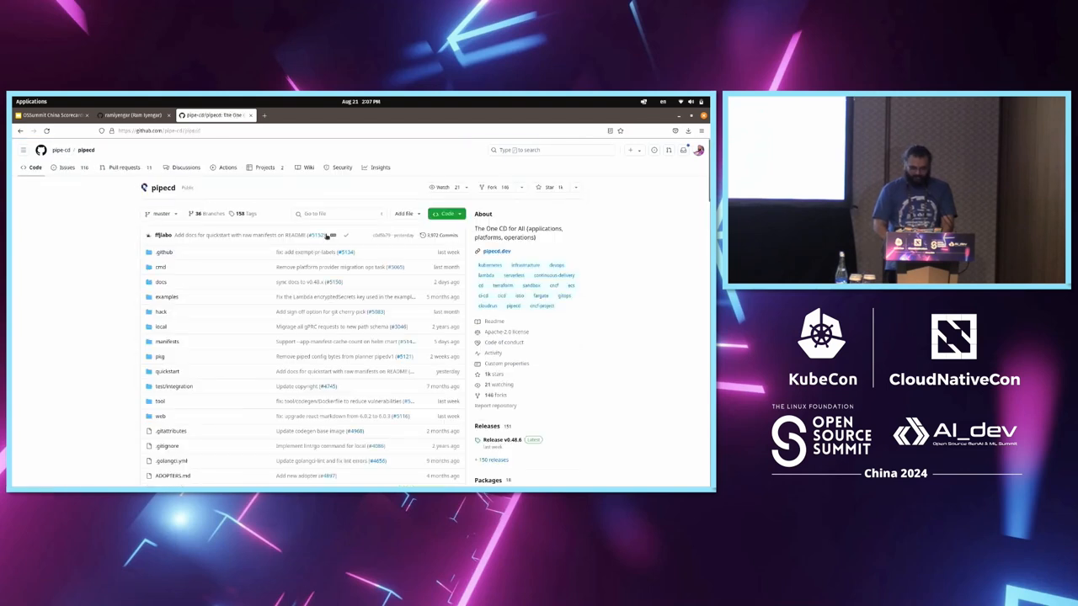
mouse_move(492, 187)
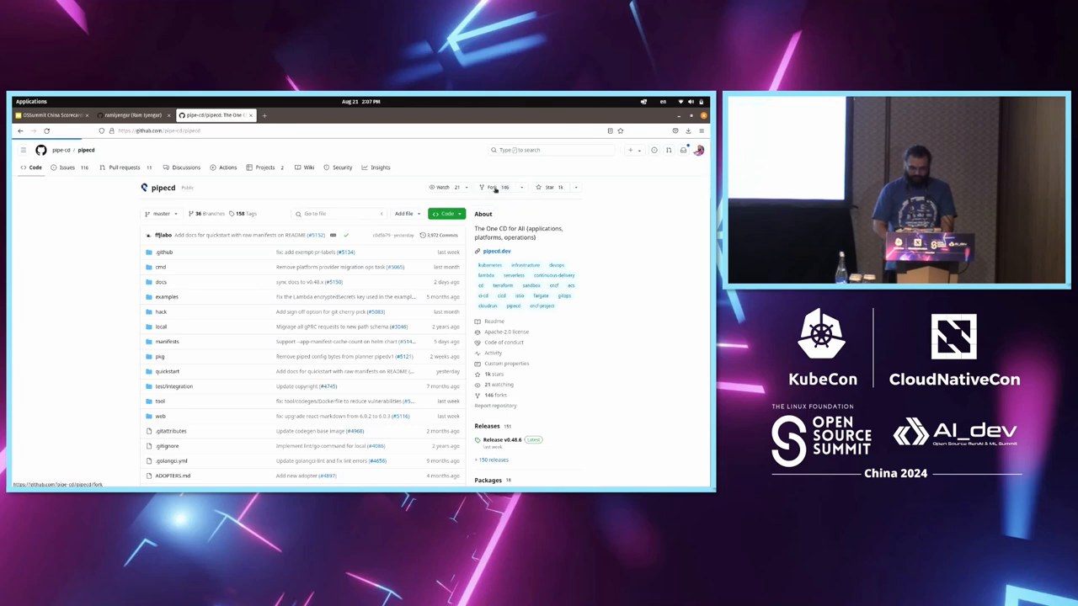
Fork pipecd as pipecd-oss-demo under your own account
click(492, 187)
text(pipecd-oss-demo)
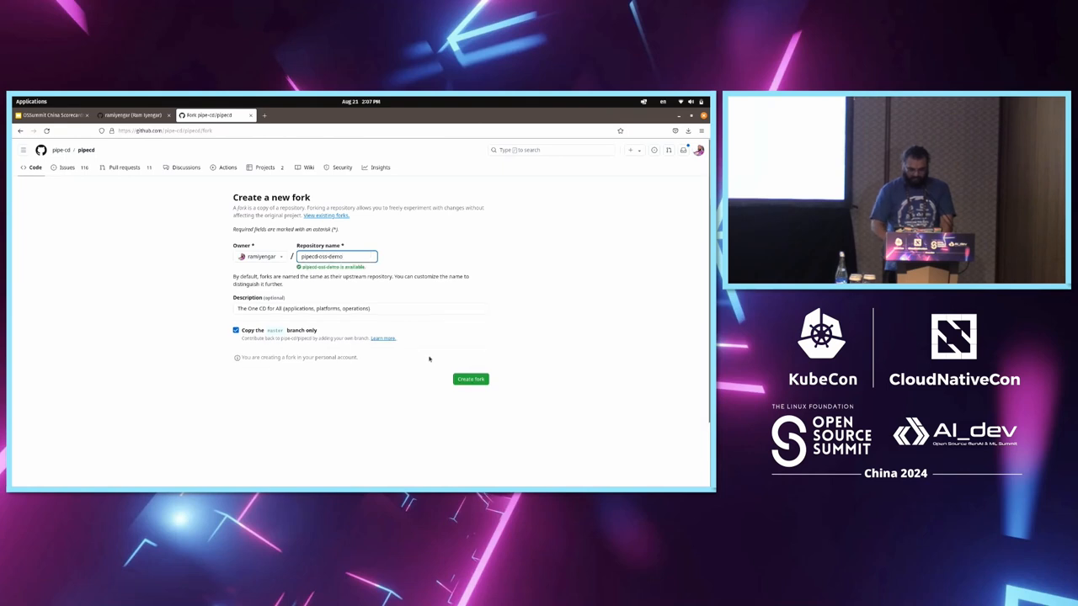
click(470, 379)
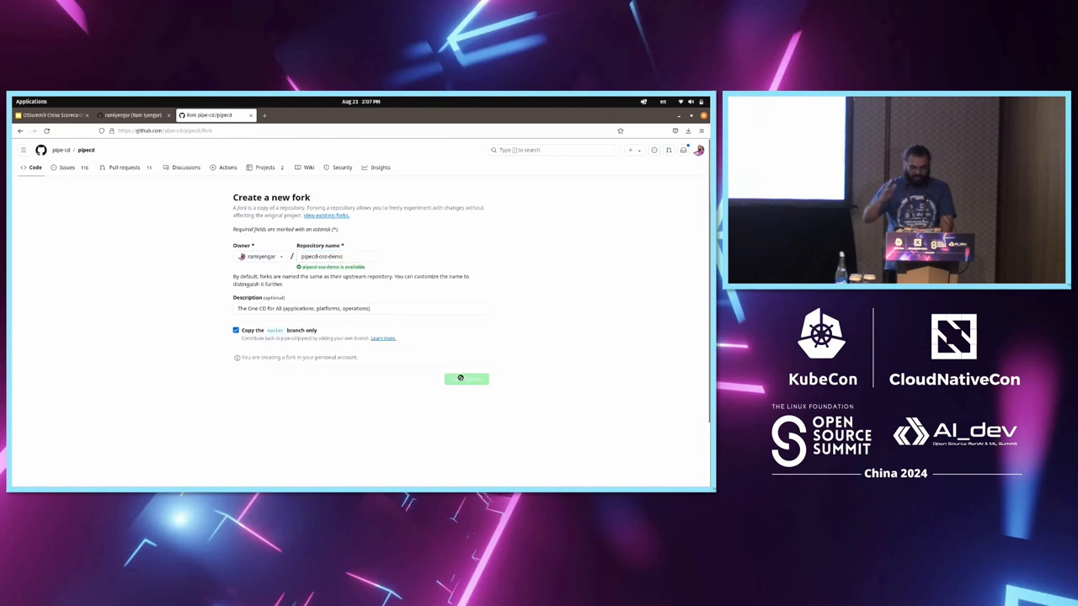
click(466, 377)
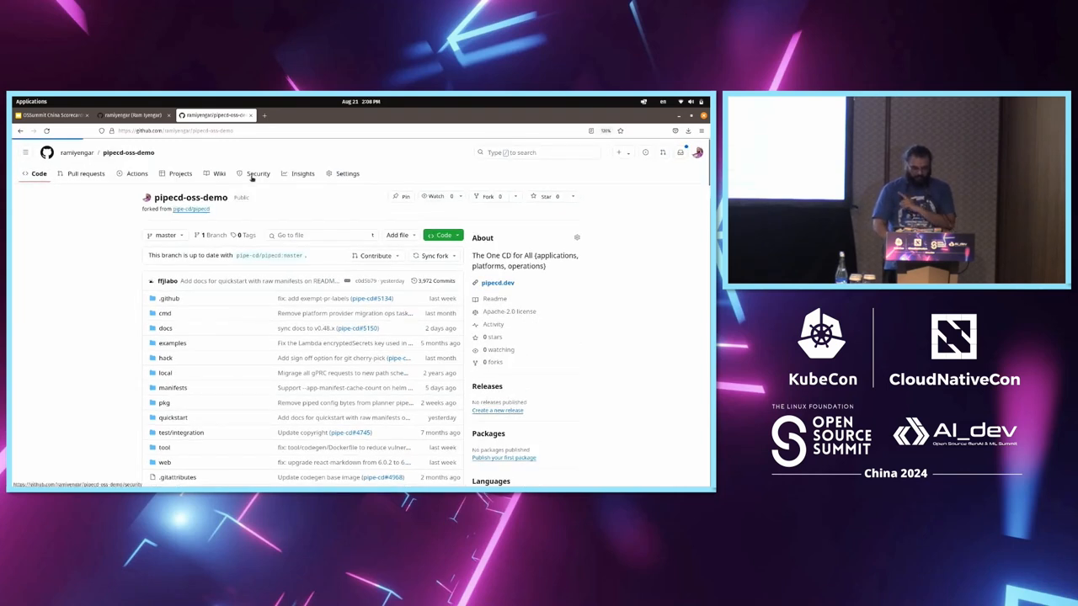
Inspect the fork's Security > Code scanning setup and its scanning tool settings, which require Actions
click(258, 174)
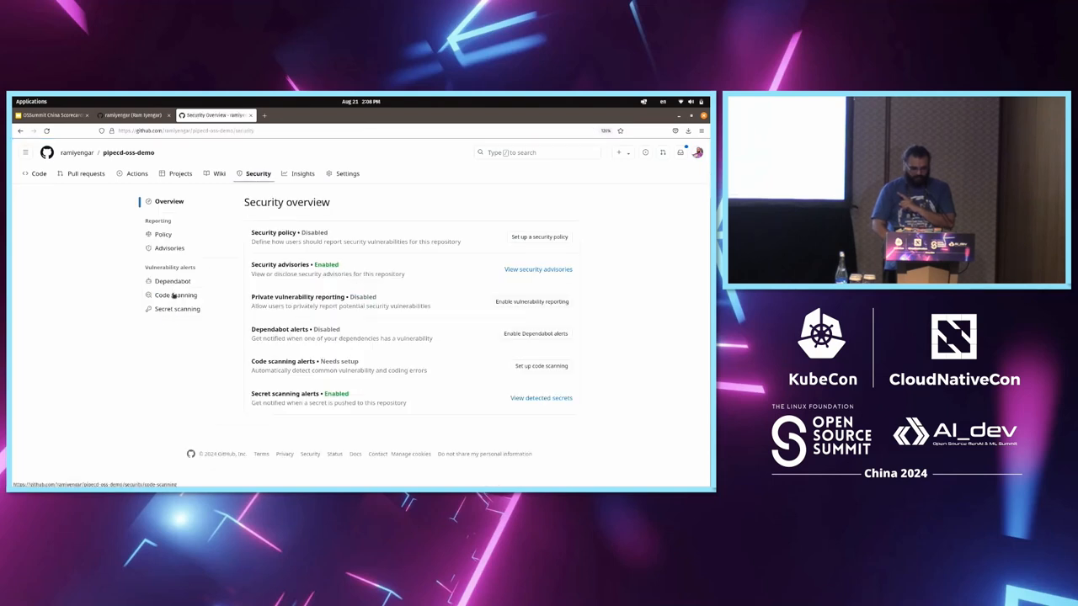
click(175, 294)
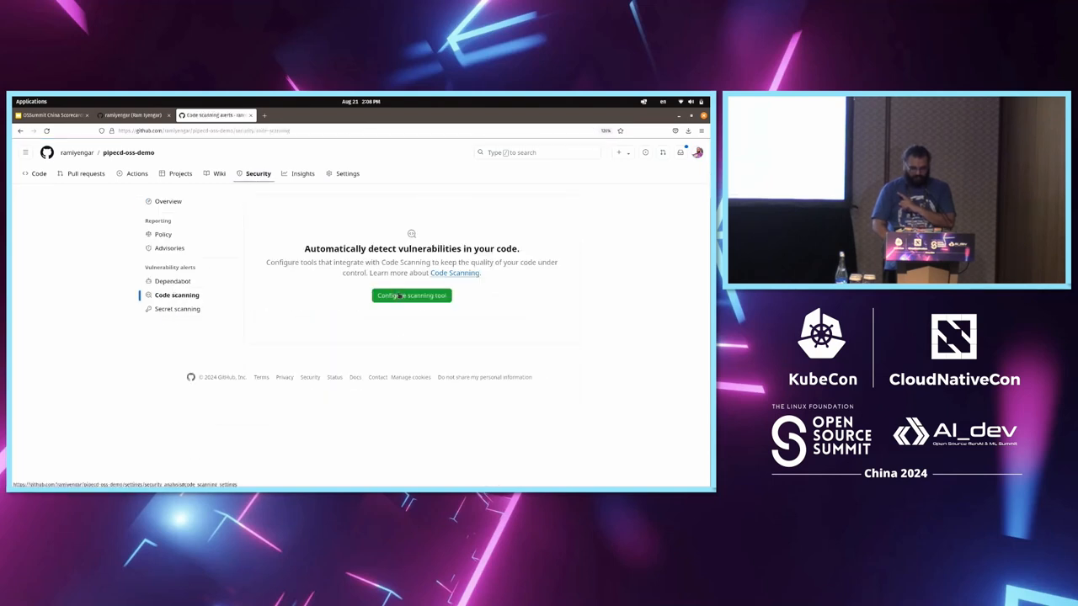
click(411, 296)
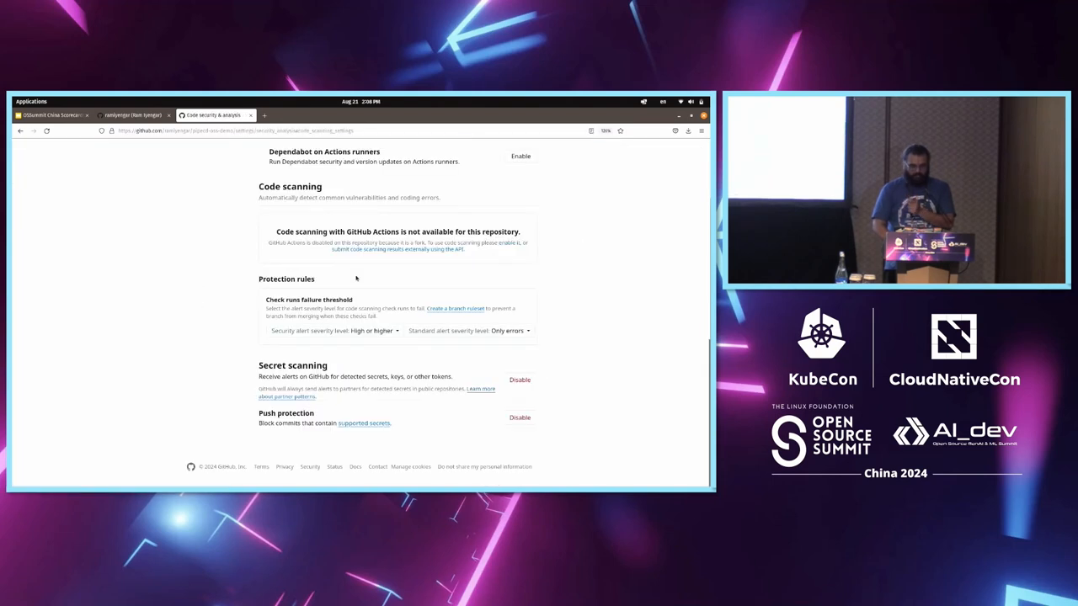
scroll(up, 3)
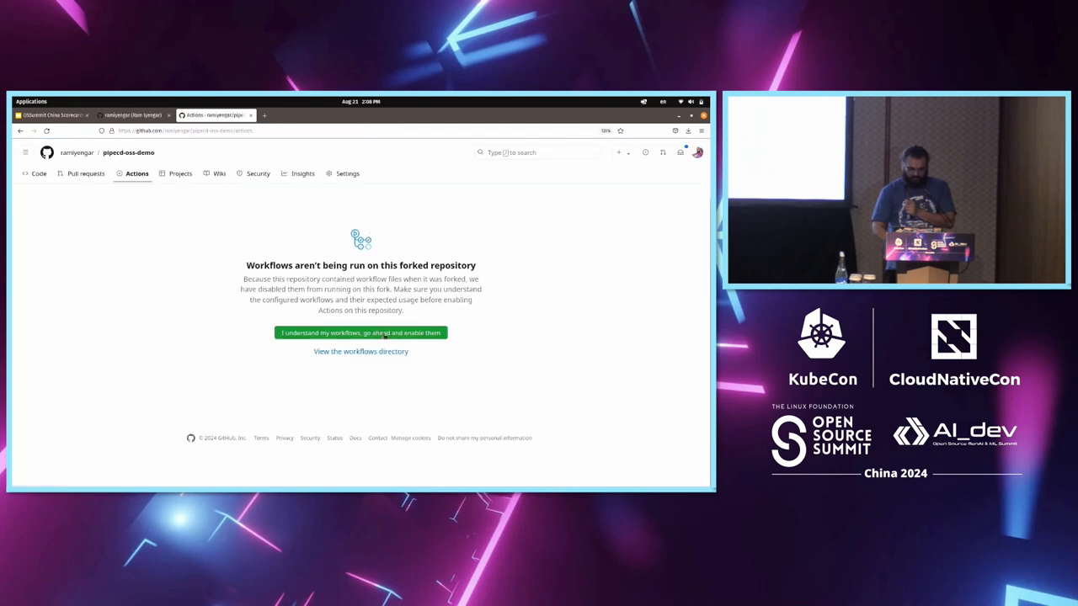
Enable Actions workflows on the fork and return to Code scanning's Configure scanning tool options
click(360, 333)
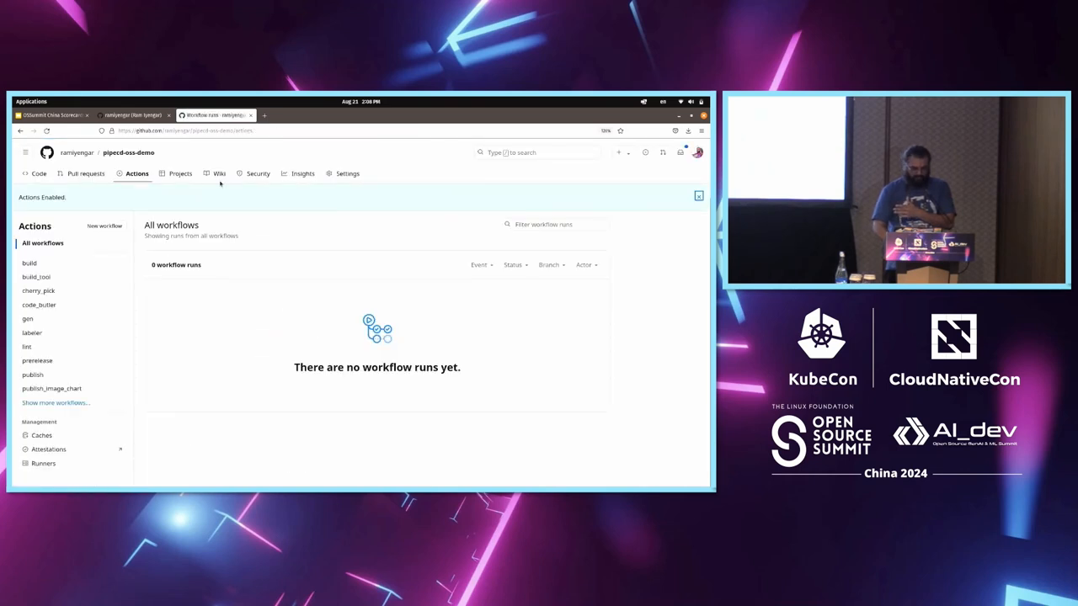
click(259, 173)
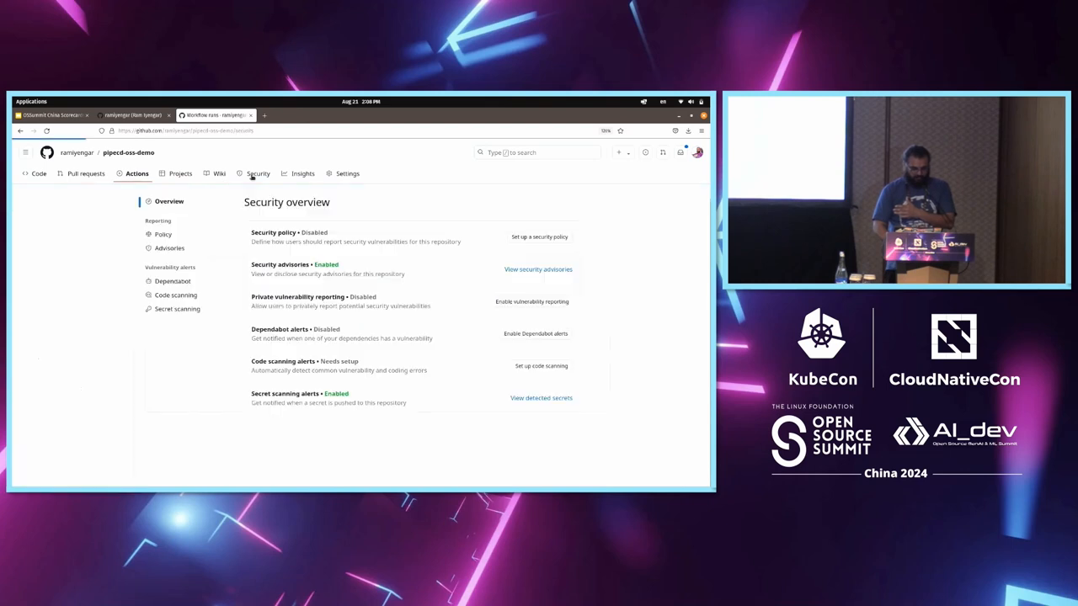
click(257, 174)
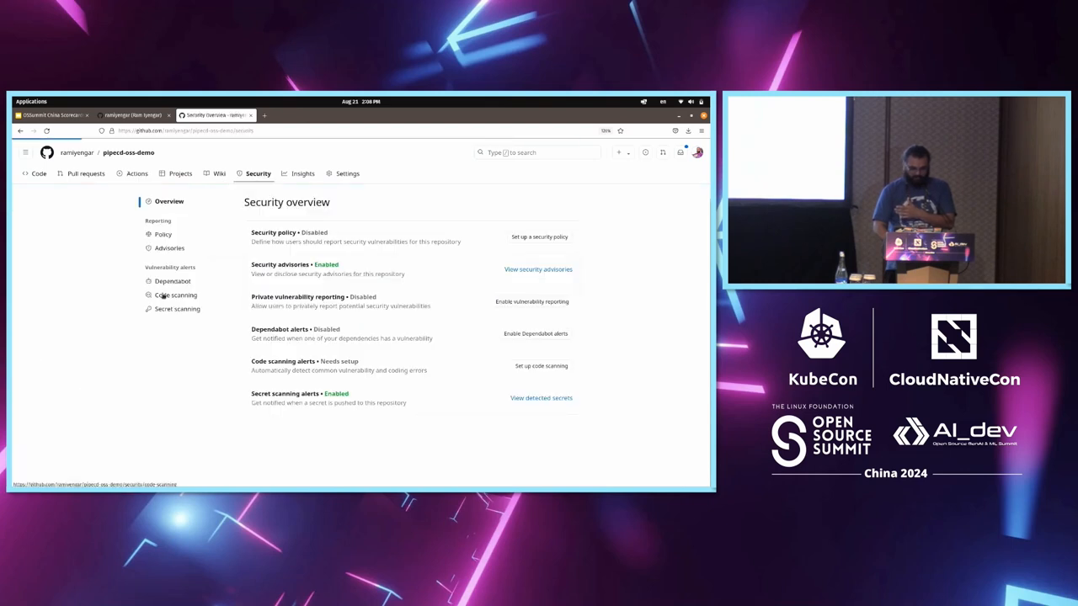
click(177, 295)
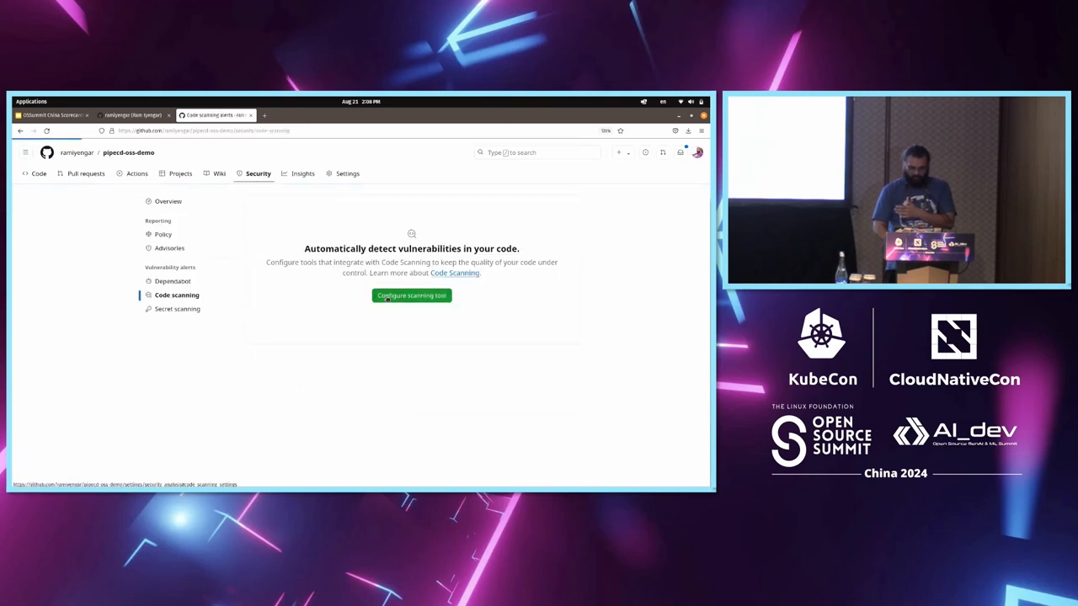
click(411, 296)
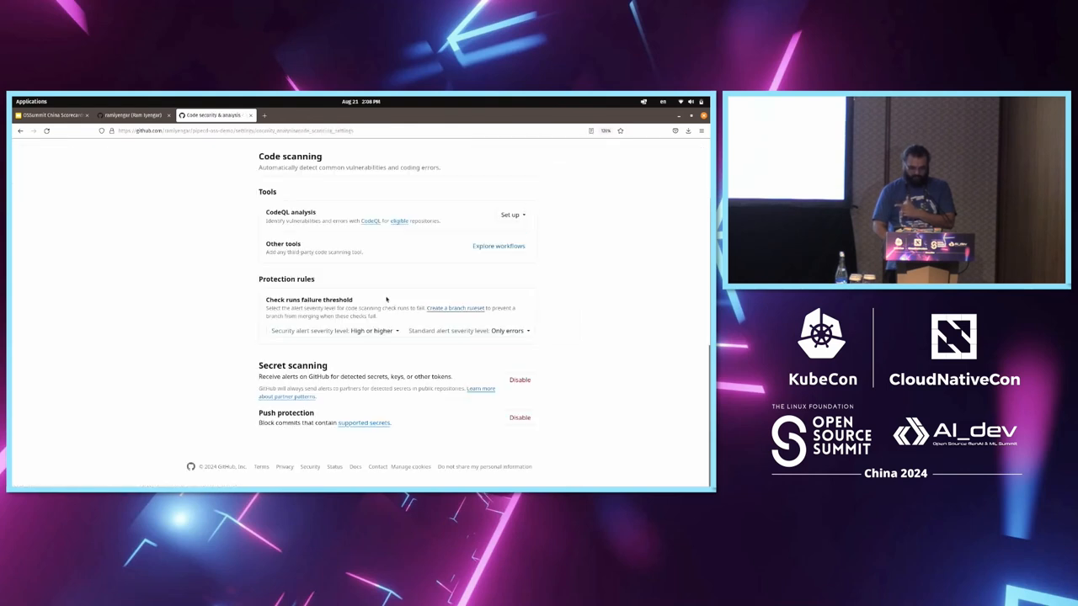
mouse_move(445, 277)
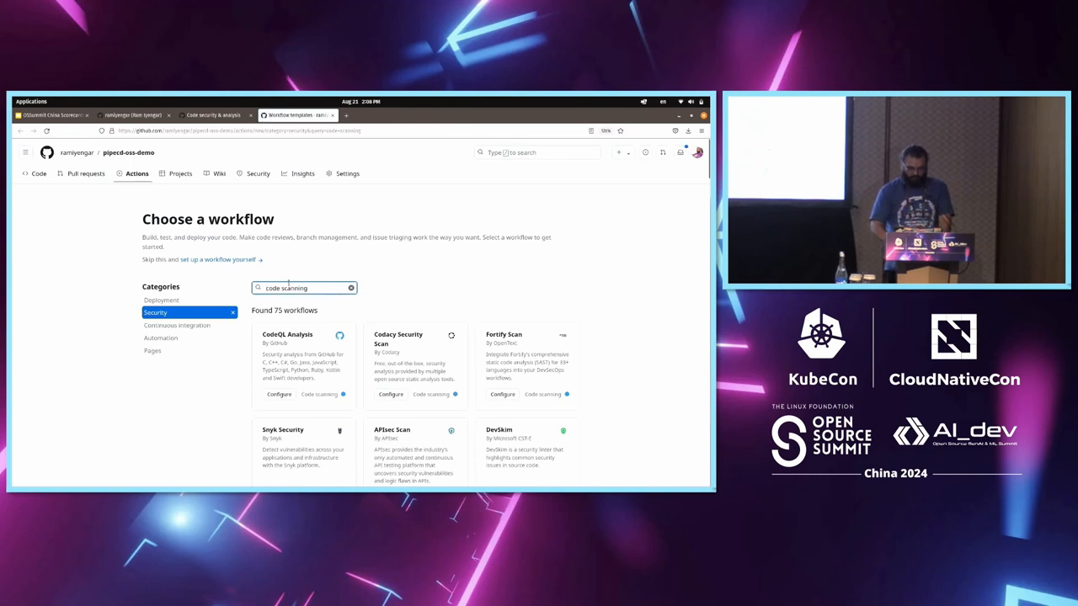
Search the workflow templates for 'scorecard' and configure the OSSF Scorecard workflow in the editor
text(op)
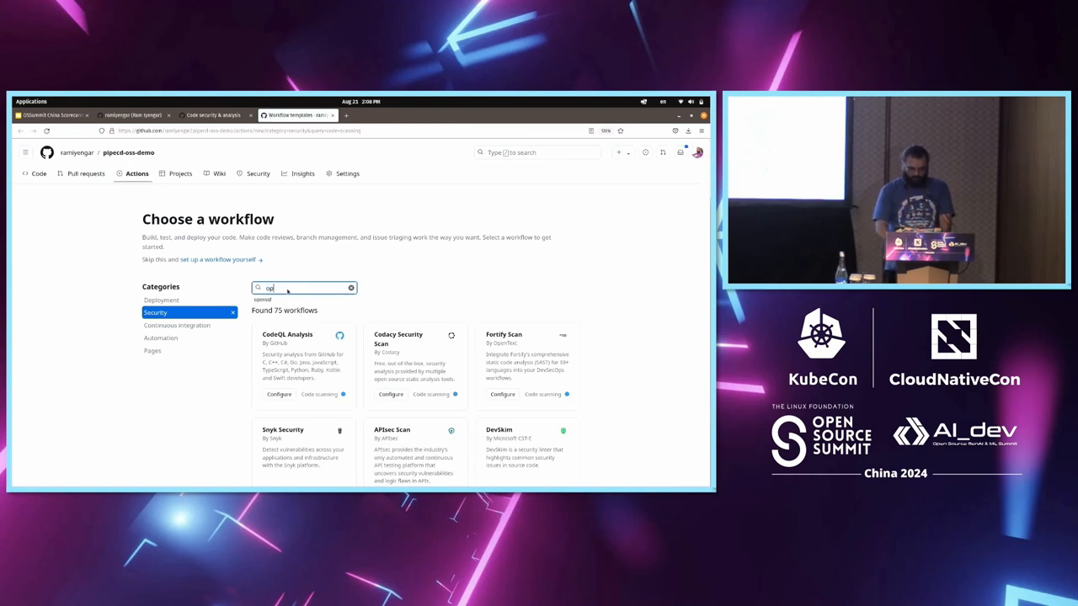
text(scorecard)
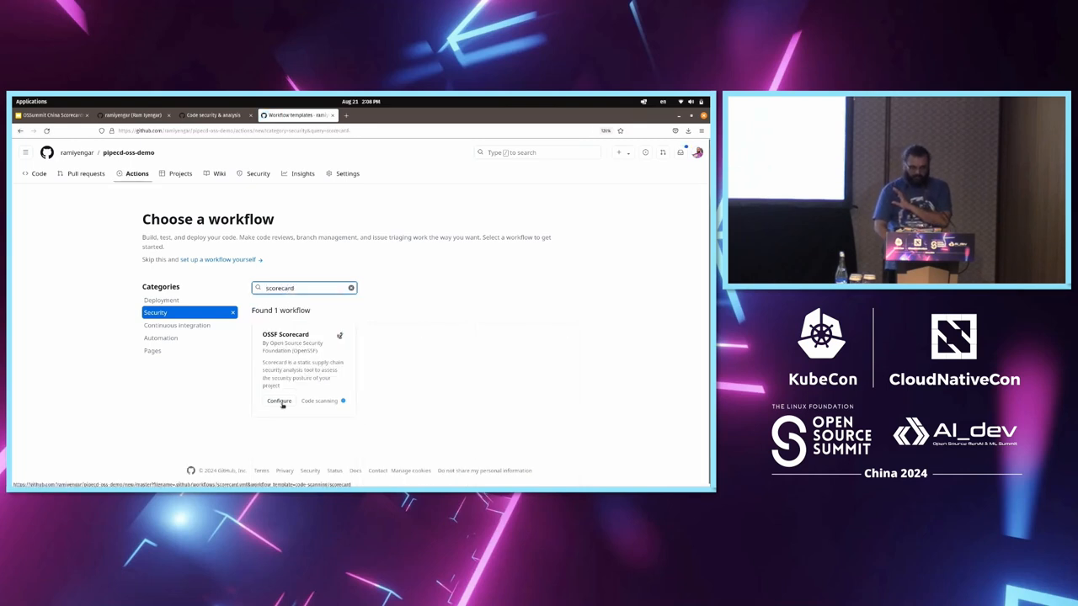
click(280, 401)
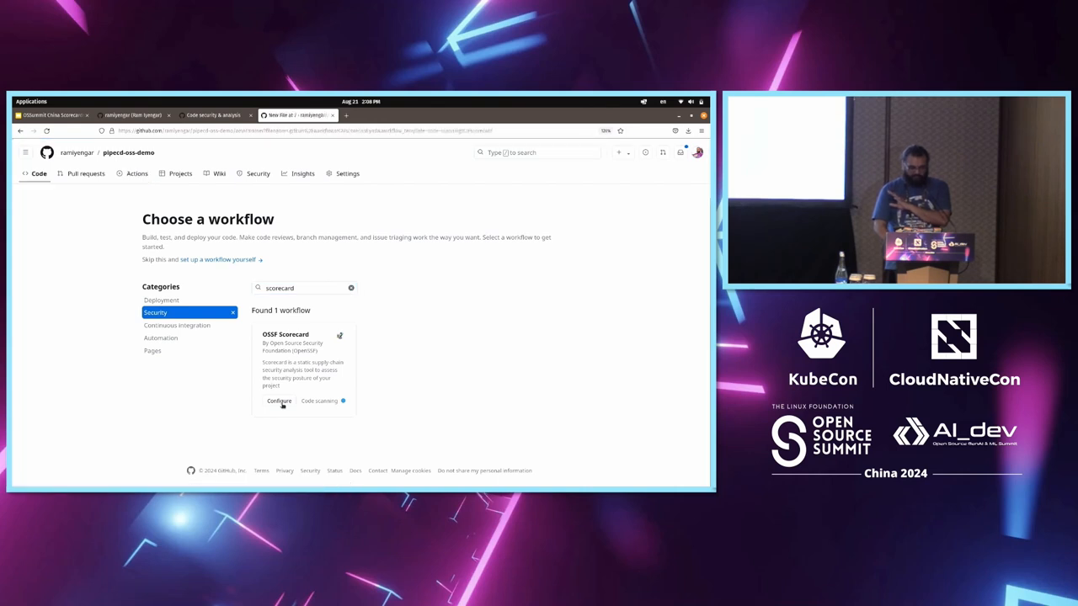
click(279, 400)
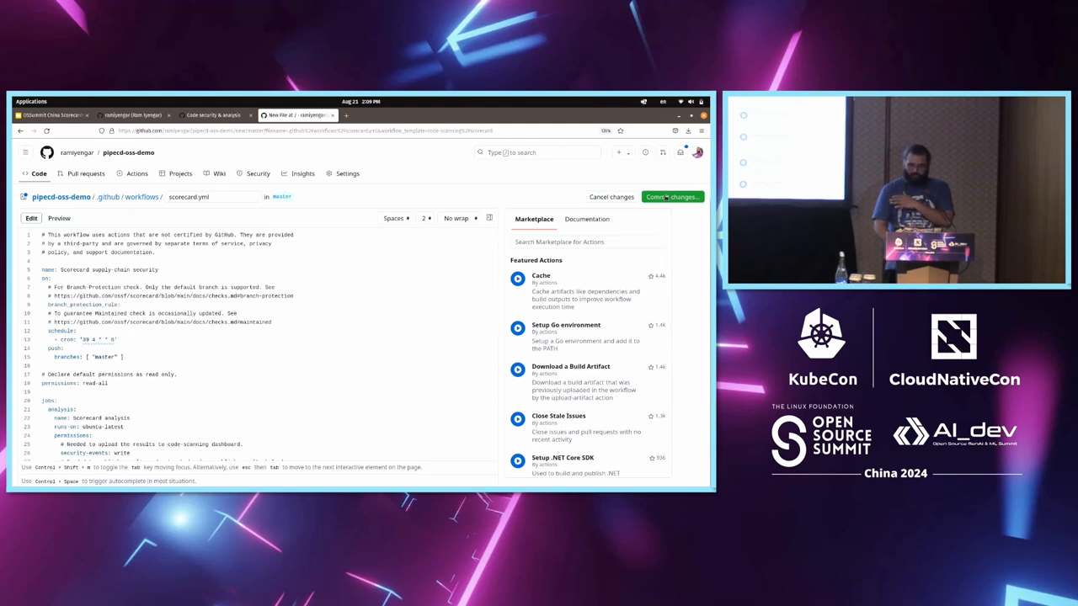
Commit scorecard.yml to master with the message 'Create scorecard.yml for the first time' and return to Security
click(670, 196)
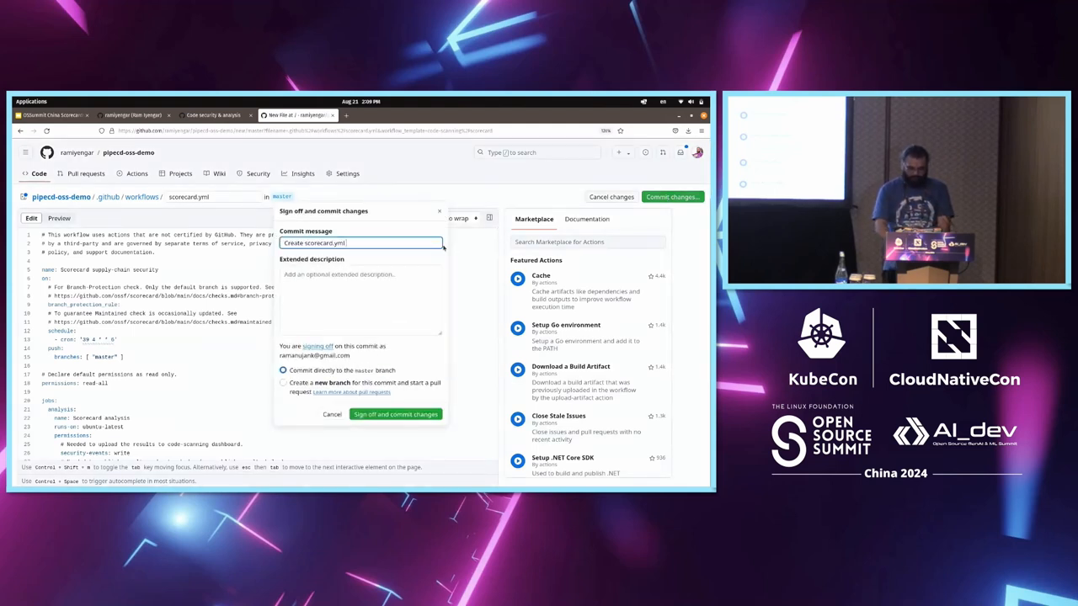
text(for the firt t)
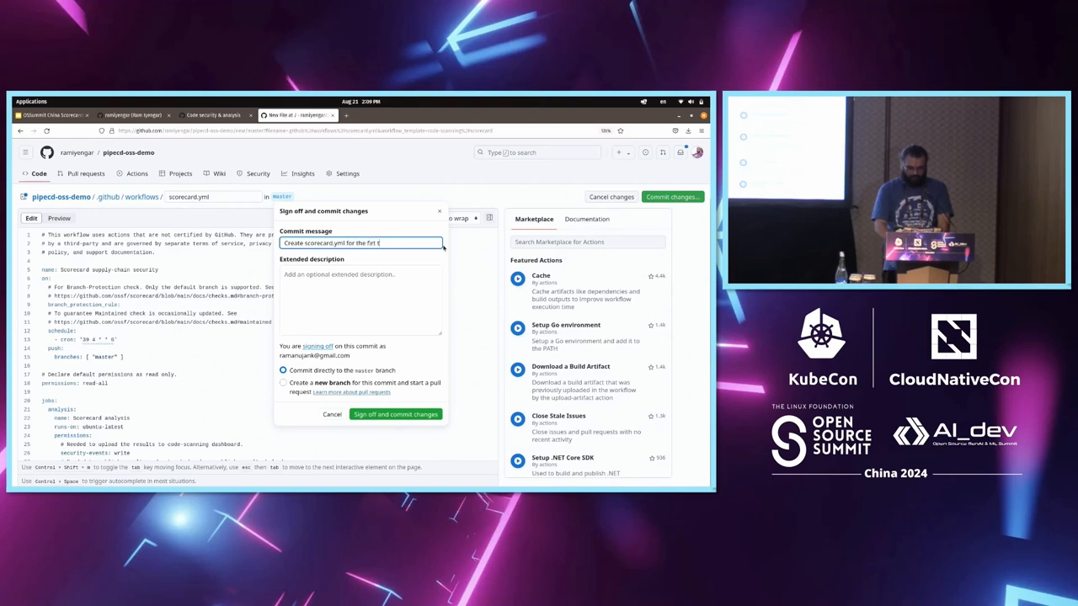
text(ime)
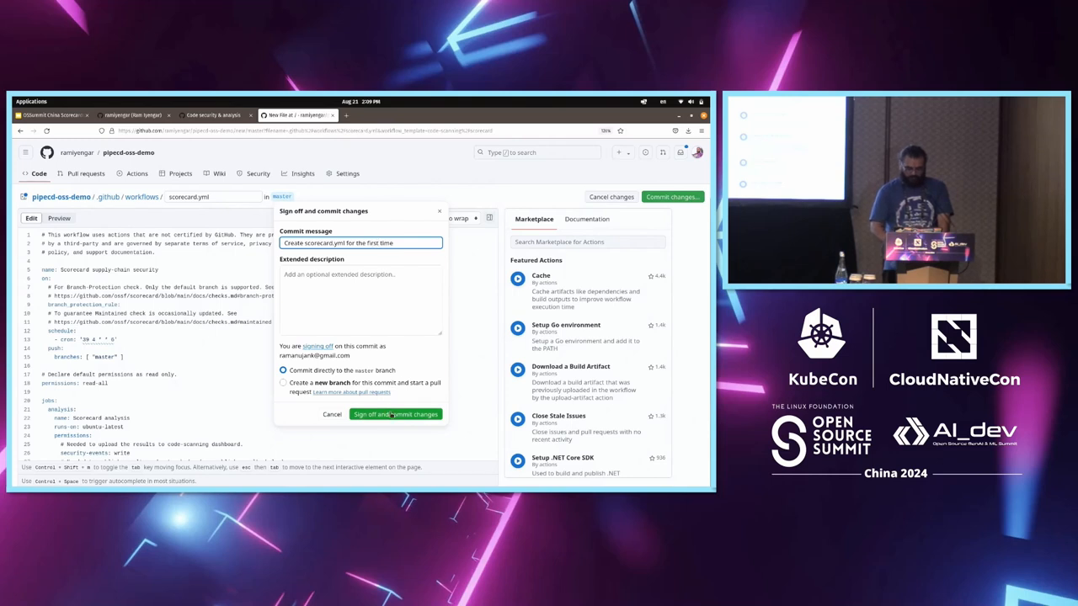
click(394, 415)
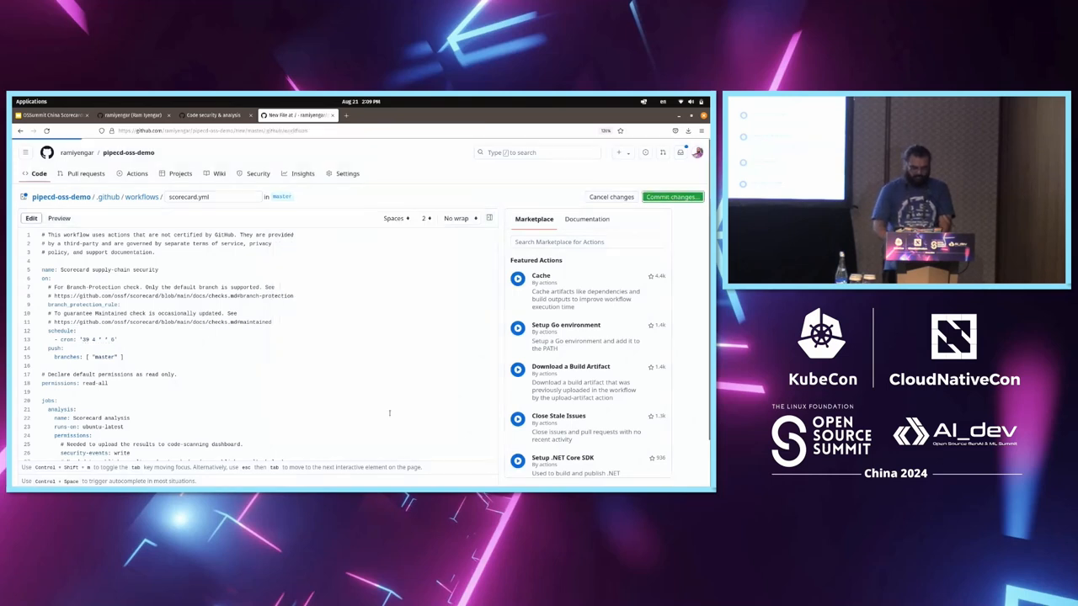
click(670, 195)
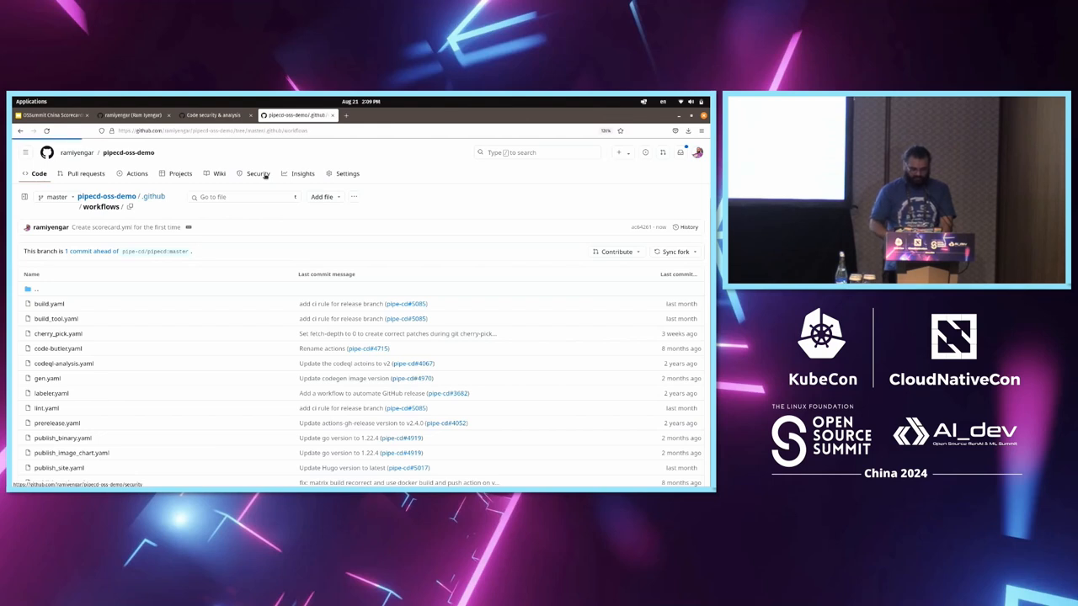
click(258, 173)
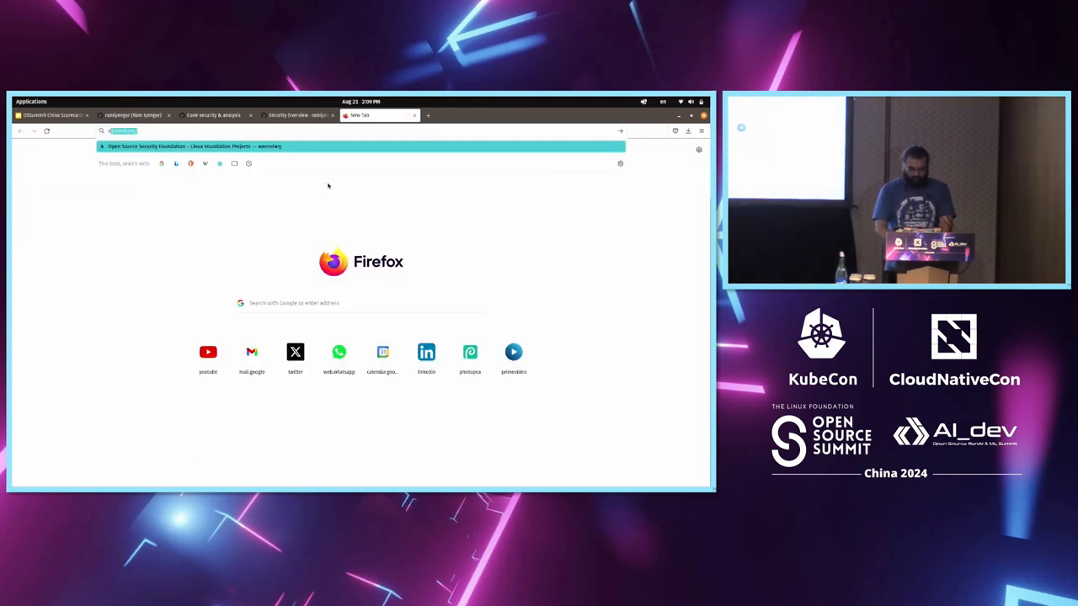
Google 'openssf scorecard', open the ossf/scorecard GitHub result, then bring the terminal back to the front
text(openssf scorecard github)
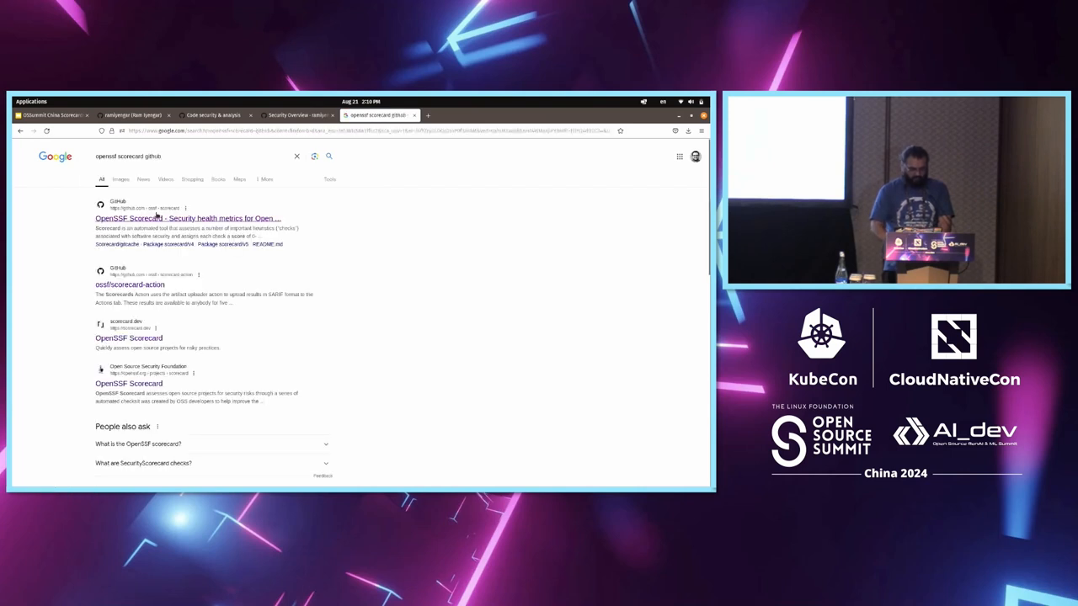
click(185, 219)
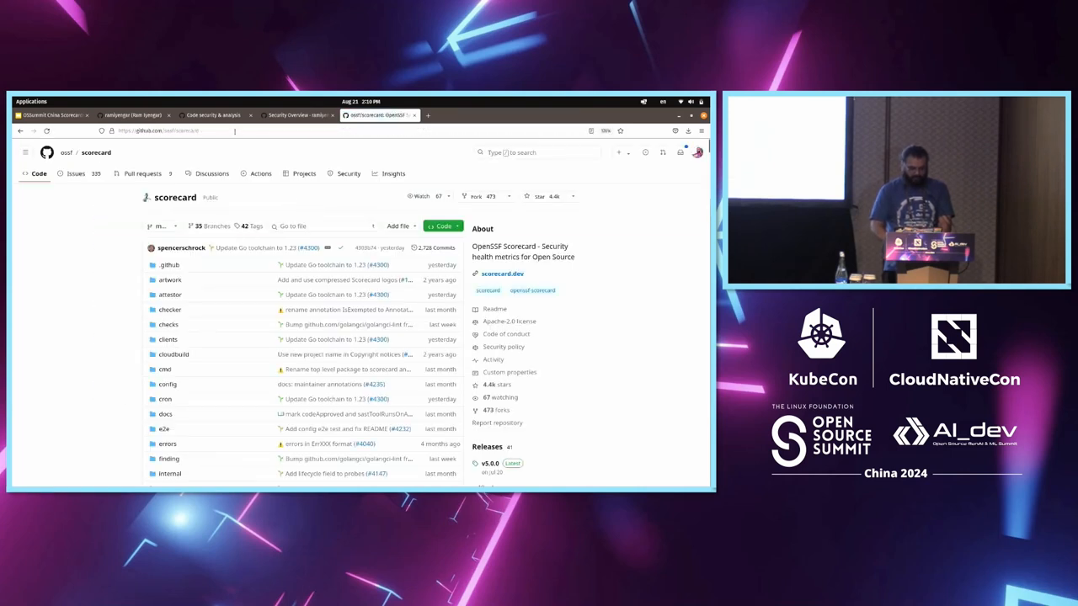
click(155, 131)
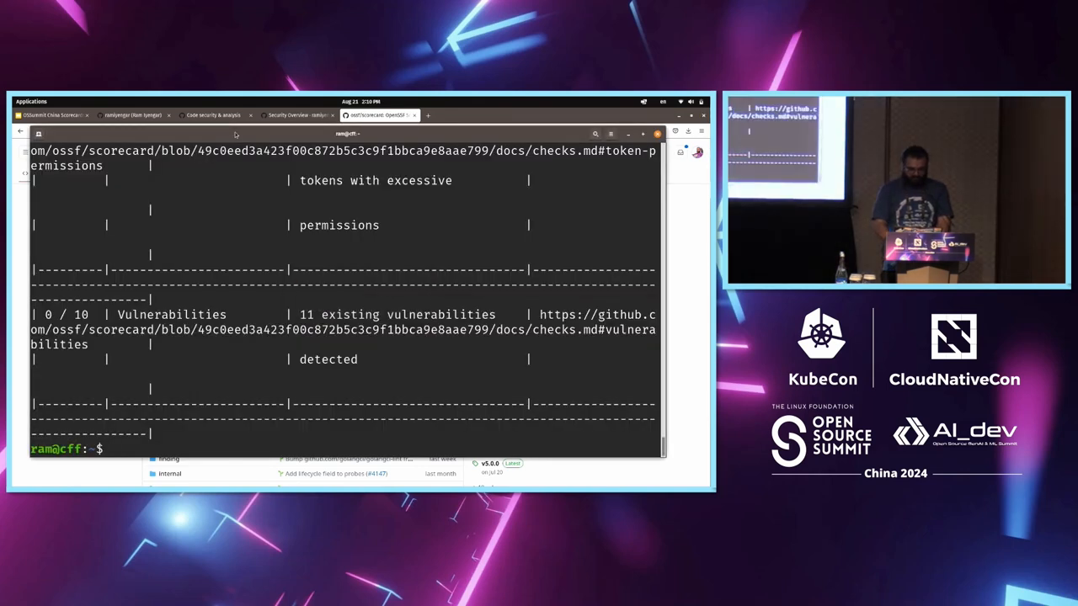
text(sco)
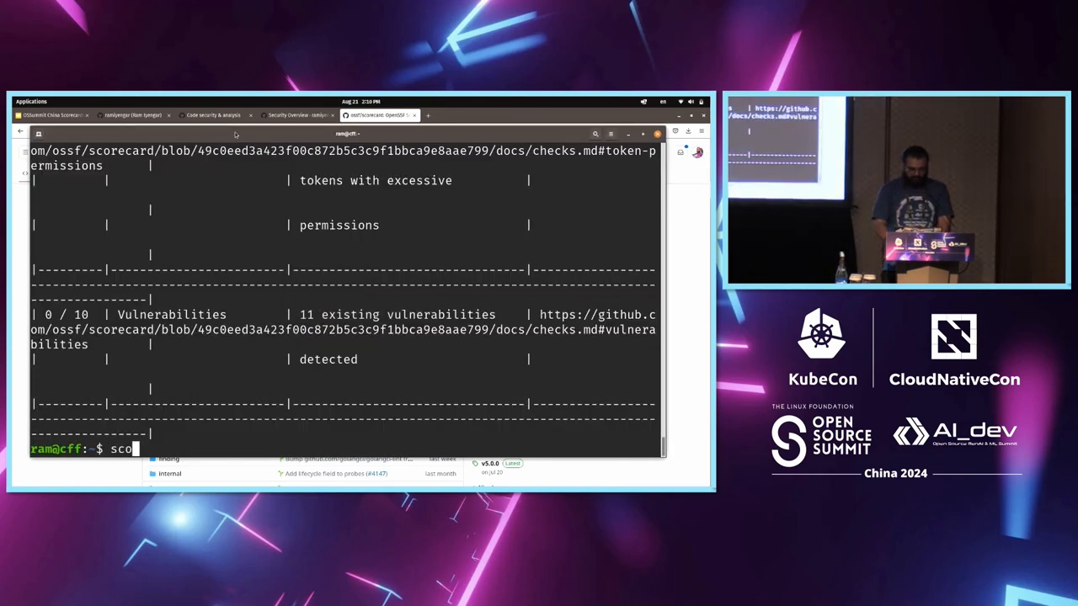
text(recard)
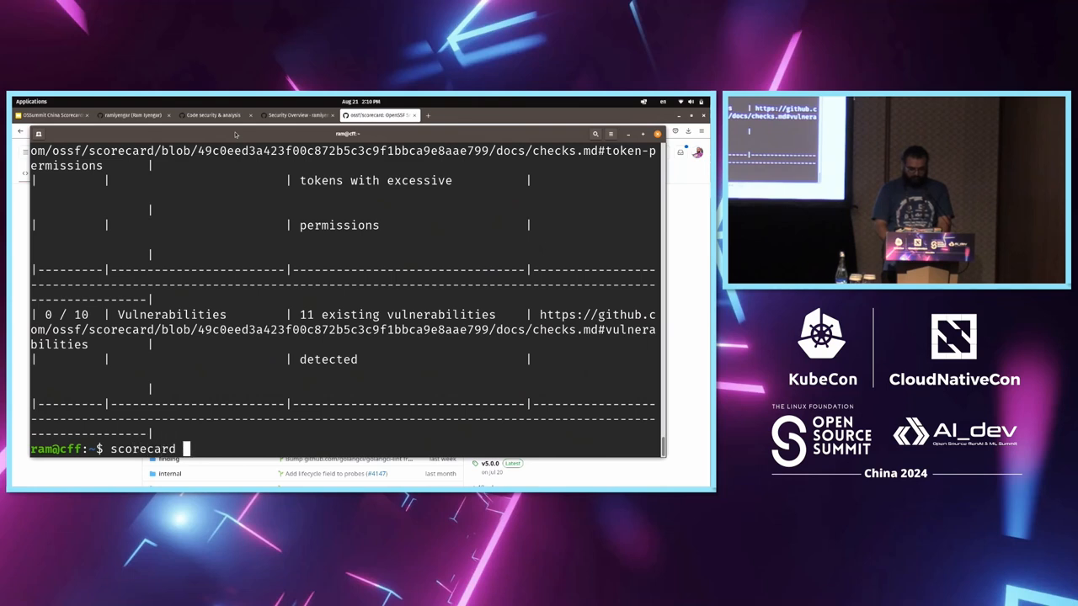
text(--repo)
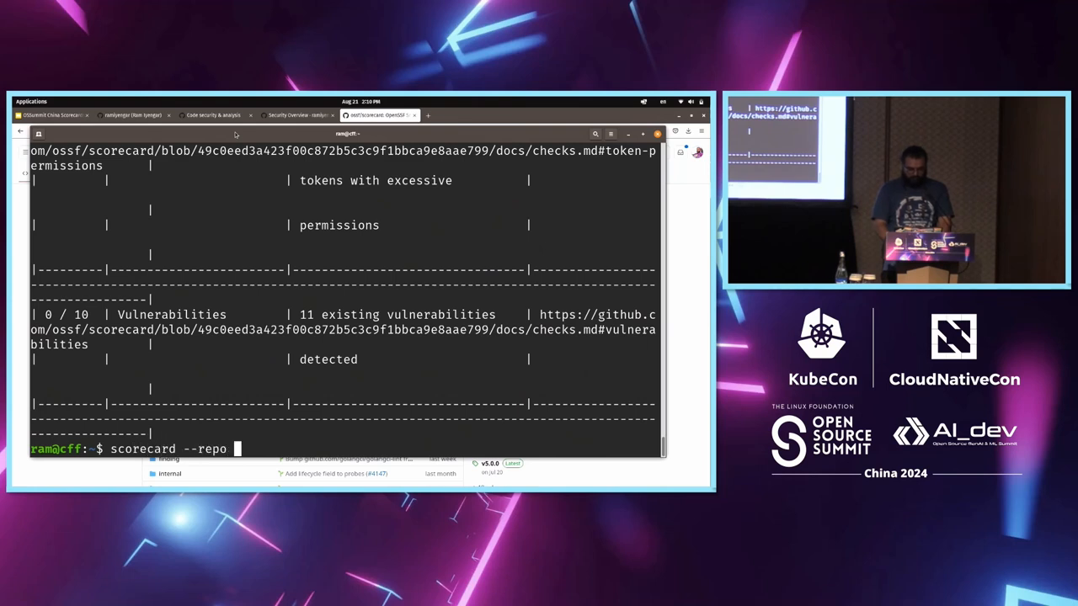
text(https://github.com/ossf/scorecard)
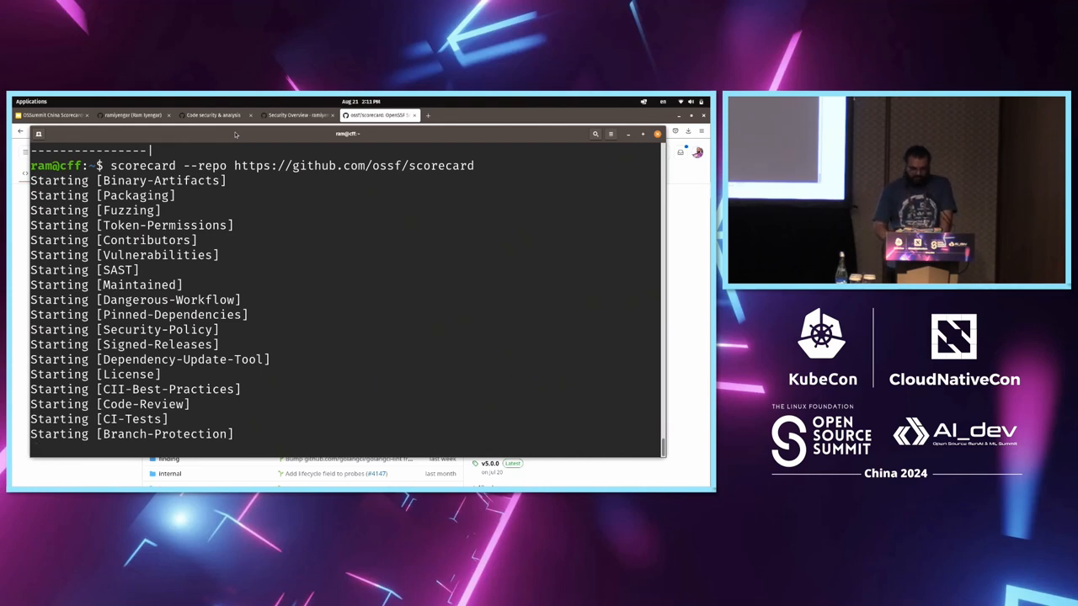
click(216, 115)
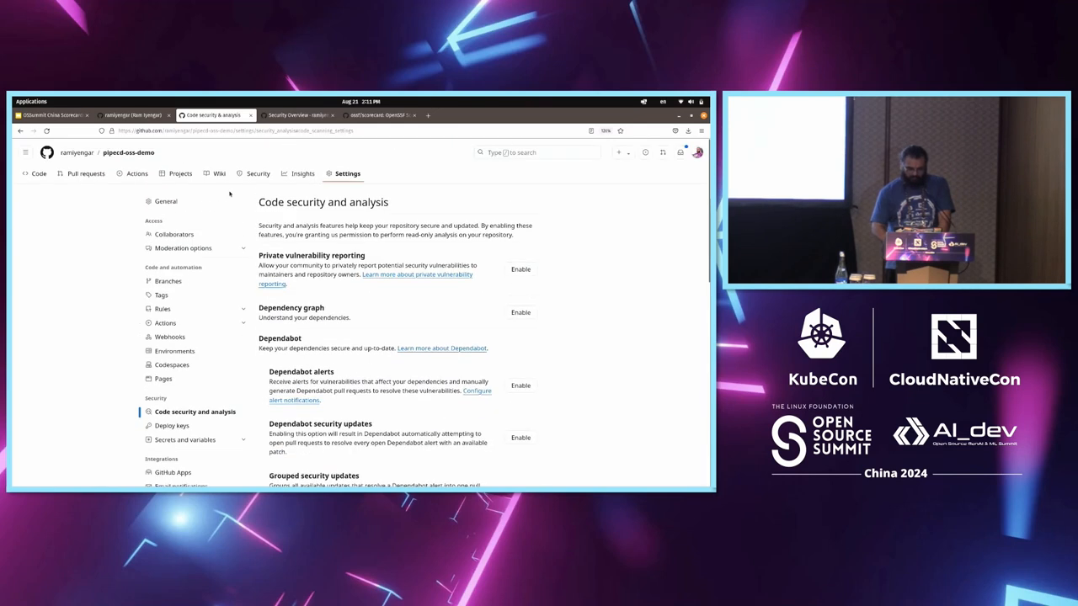
From the fork's Security overview, view the 66 open code scanning alerts detected by Scorecard
click(257, 174)
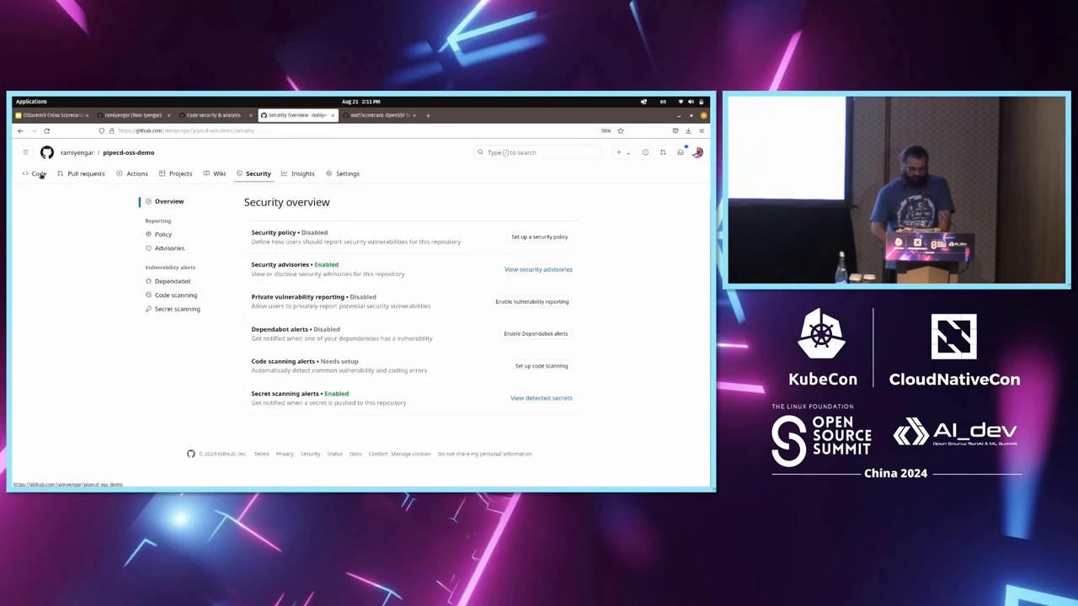
click(38, 174)
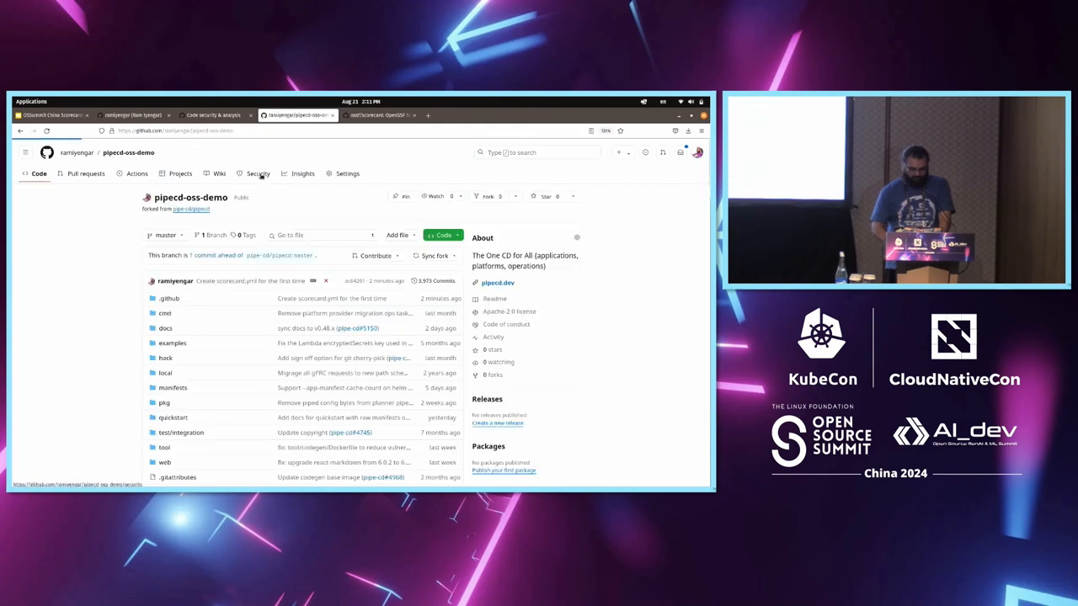
click(257, 173)
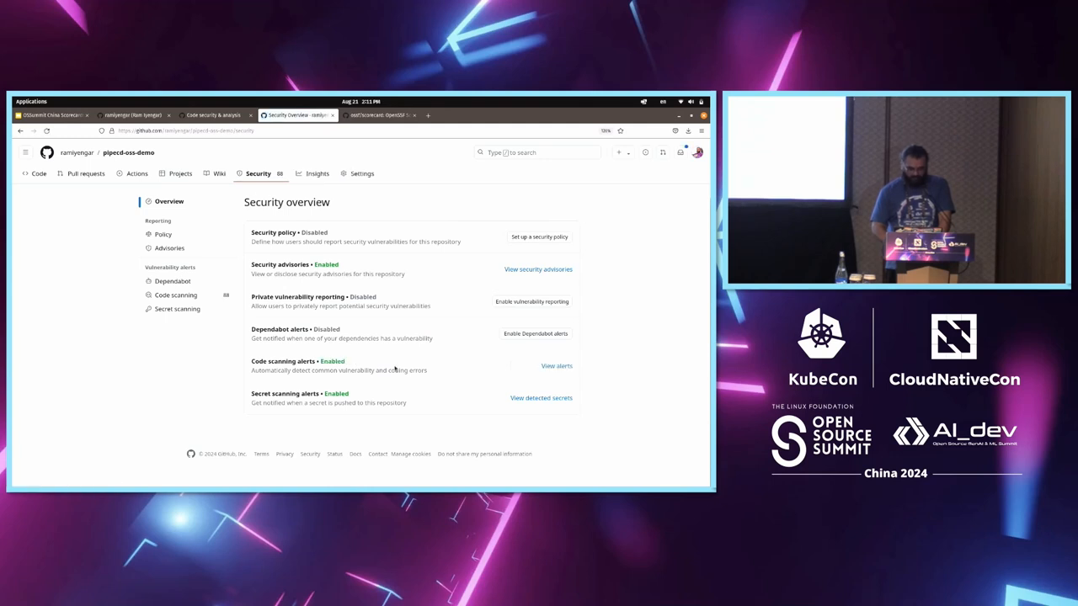
mouse_move(556, 365)
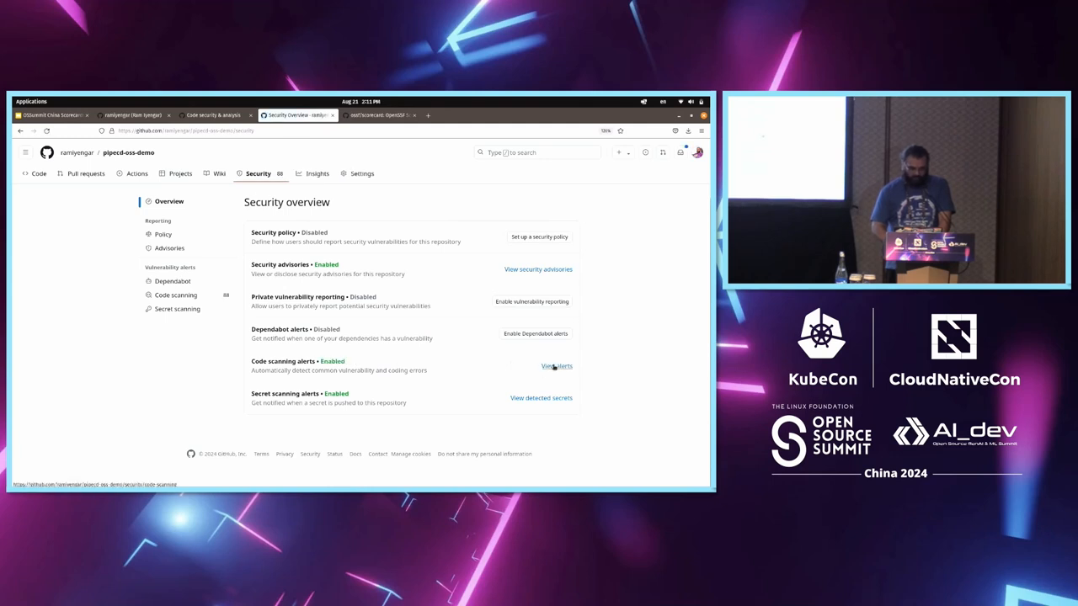
click(555, 365)
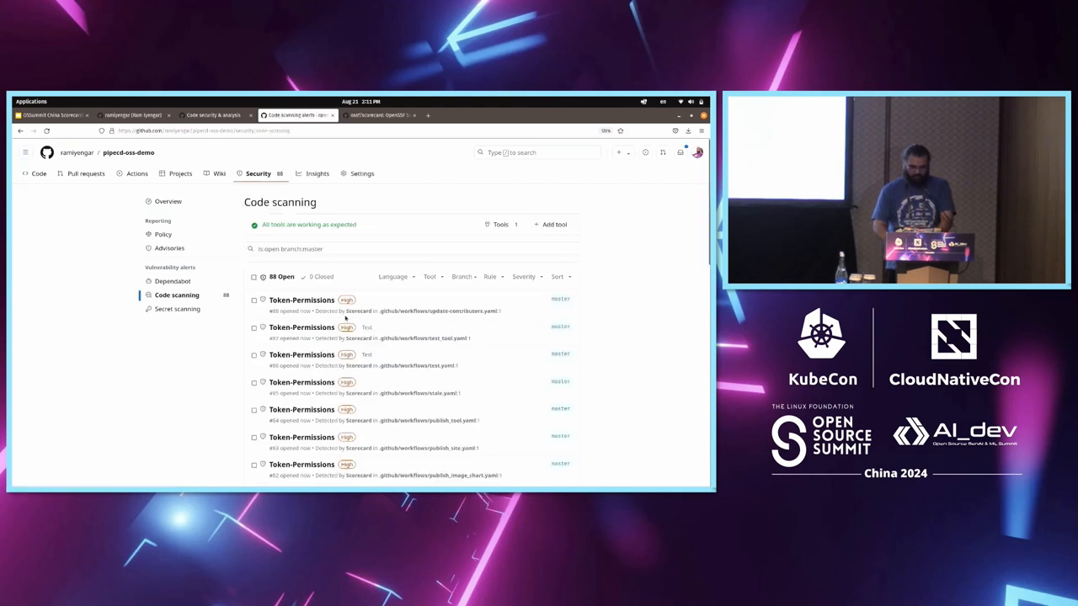
Browse the alert list onto the next page and open a Pinned-Dependencies alert
scroll(down, 3)
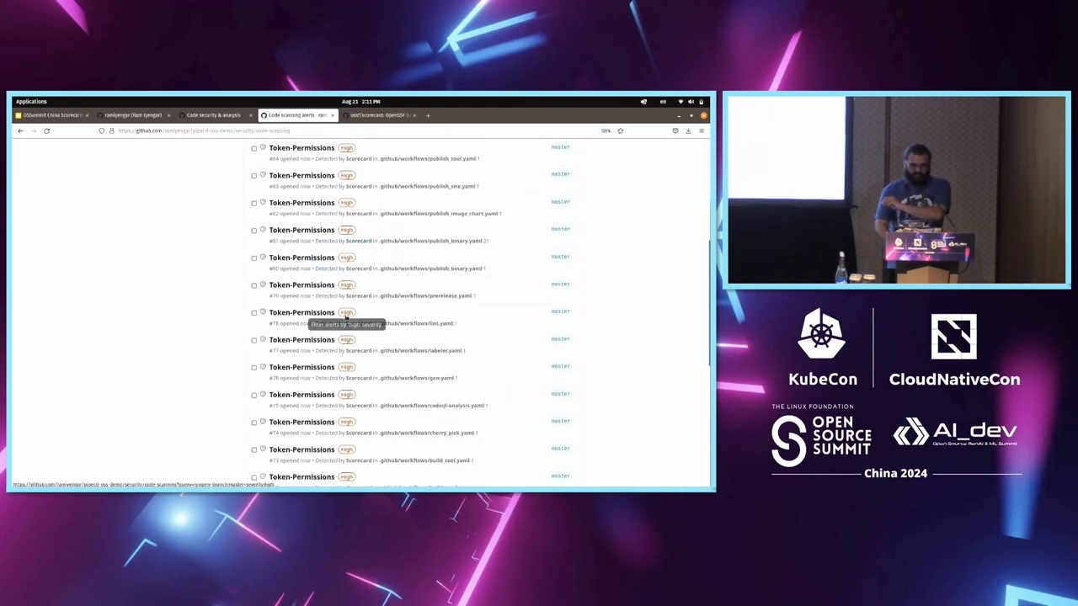
scroll(down, 3)
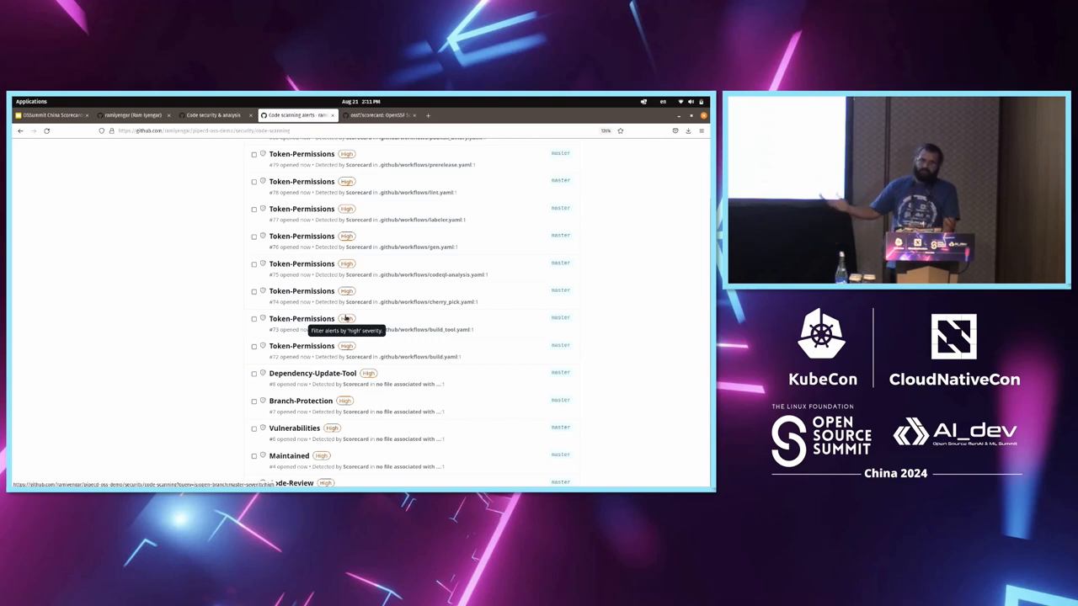
scroll(down, 3)
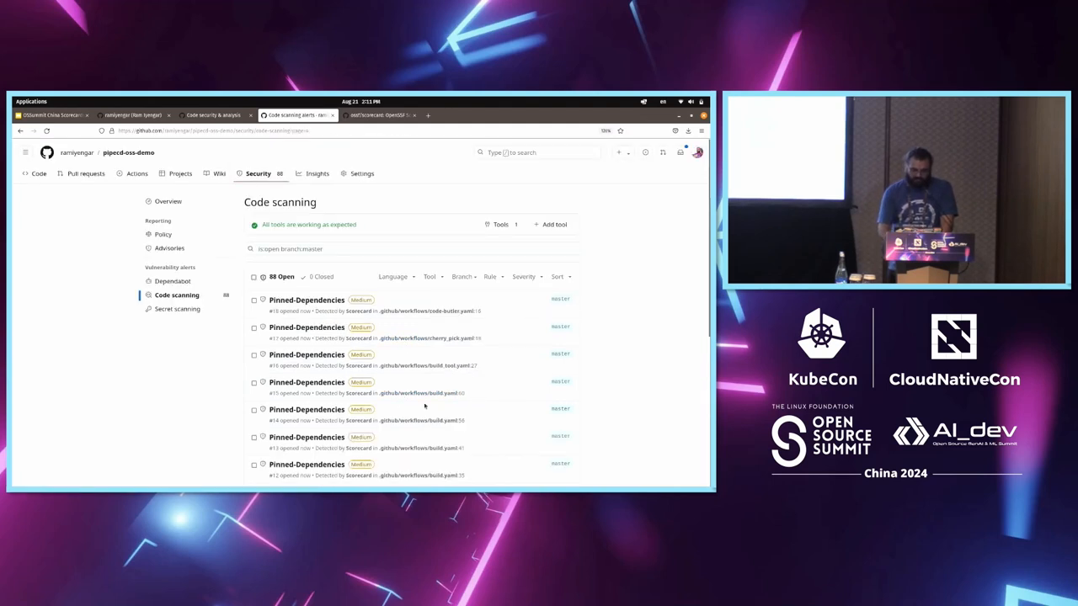
scroll(down, 3)
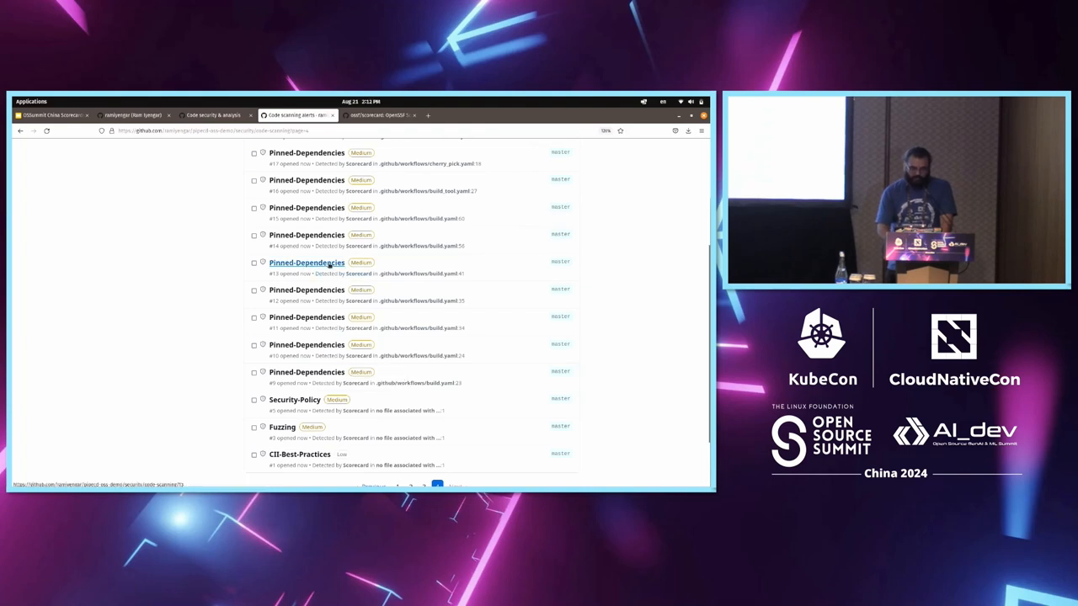
click(307, 263)
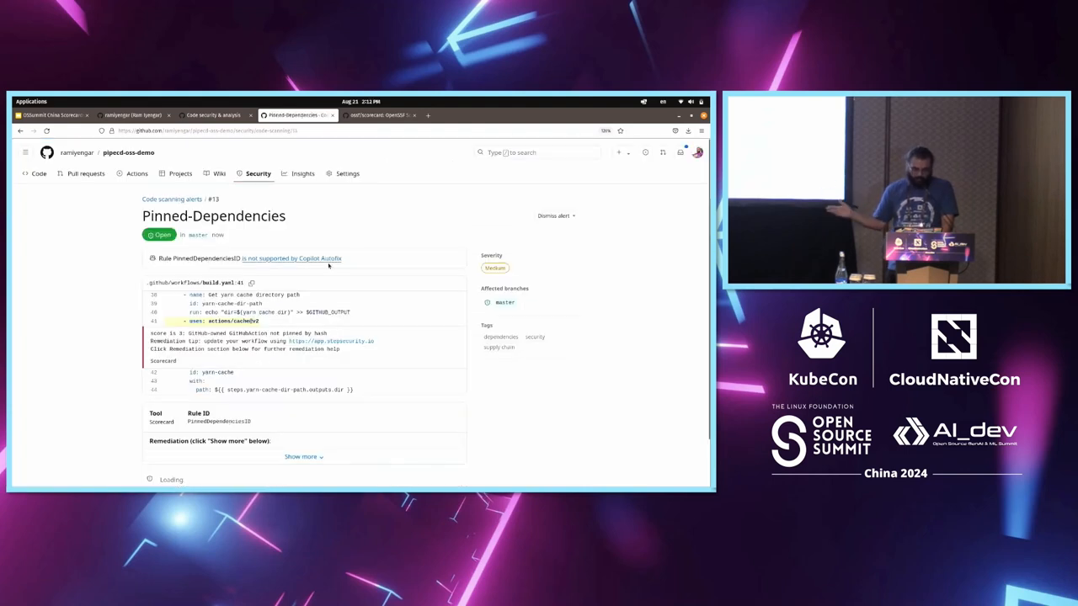
Read the expanded Pinned-Dependencies remediation guidance, then go back to page 1 of alerts
scroll(down, 3)
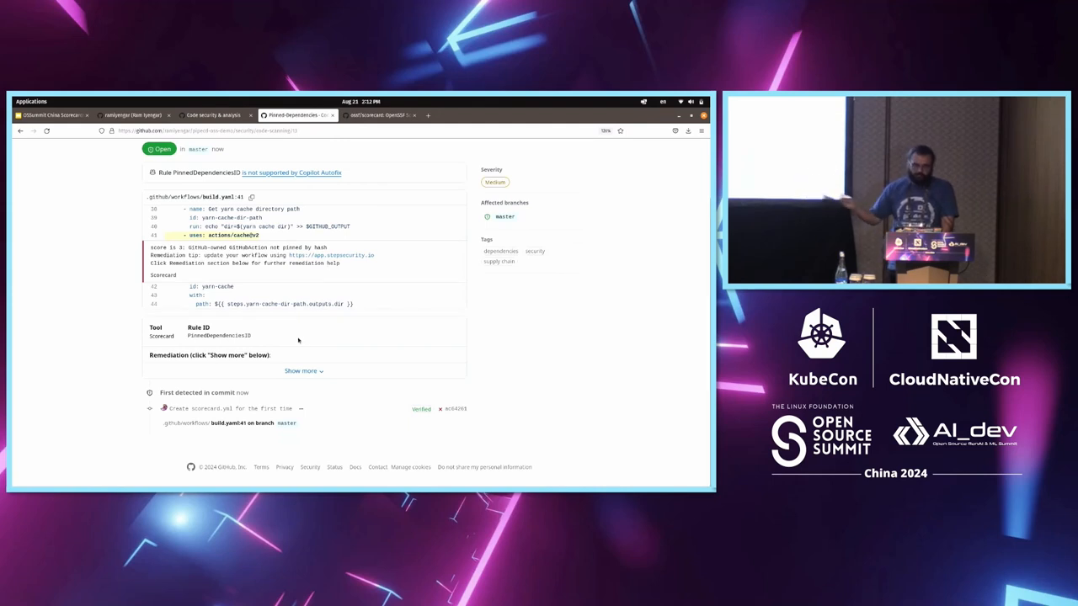
click(303, 371)
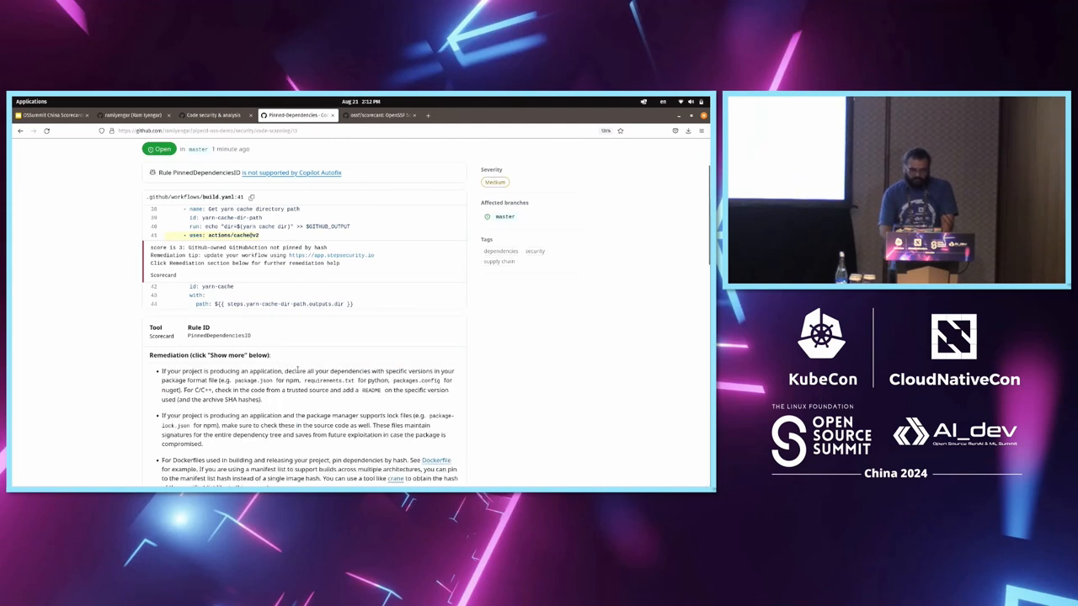
scroll(down, 3)
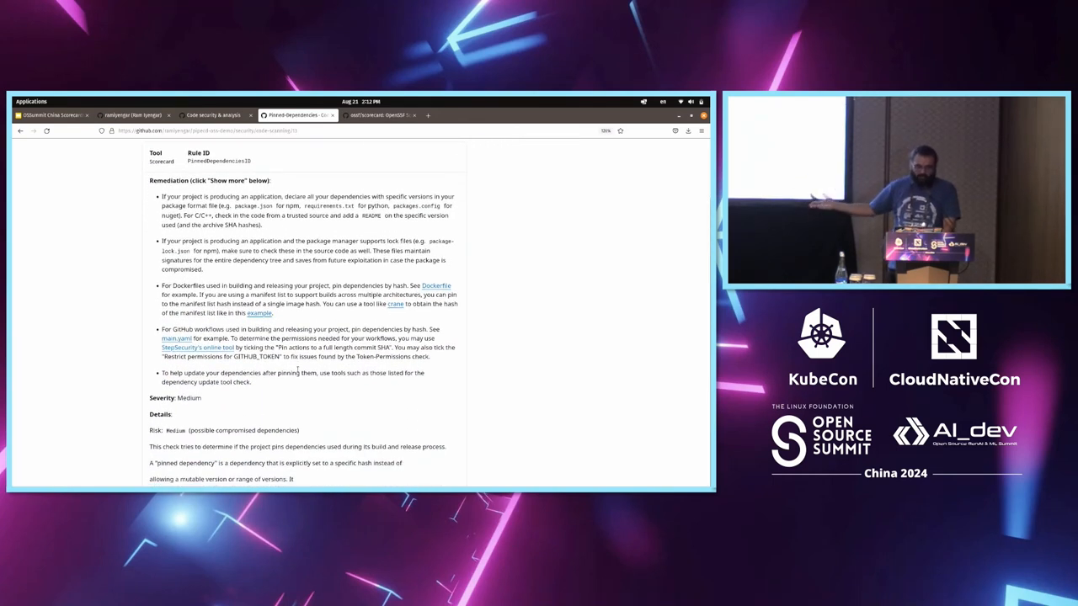
scroll(down, 3)
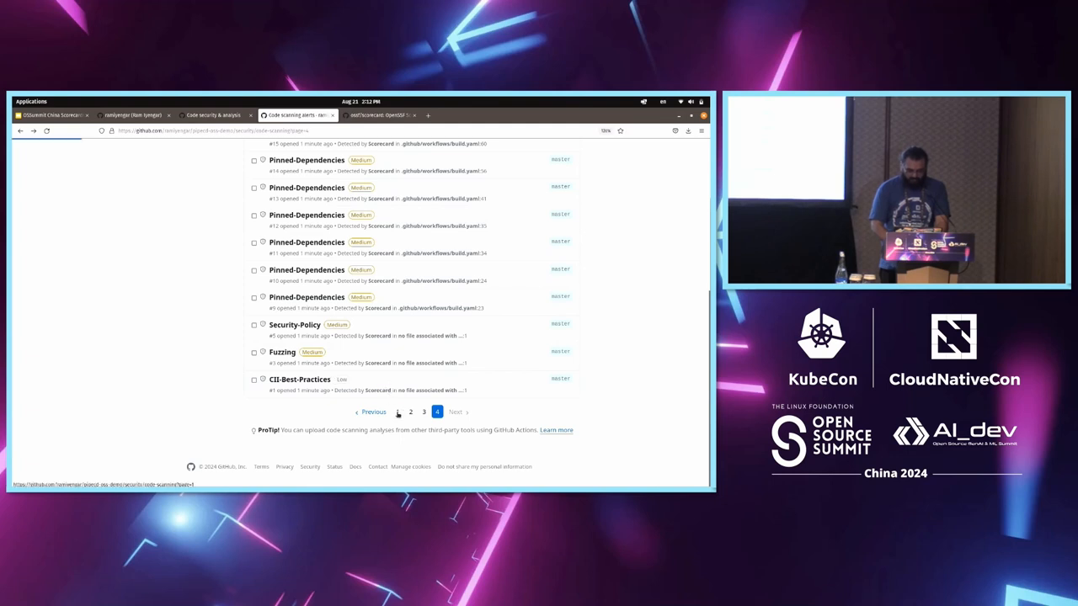
click(398, 411)
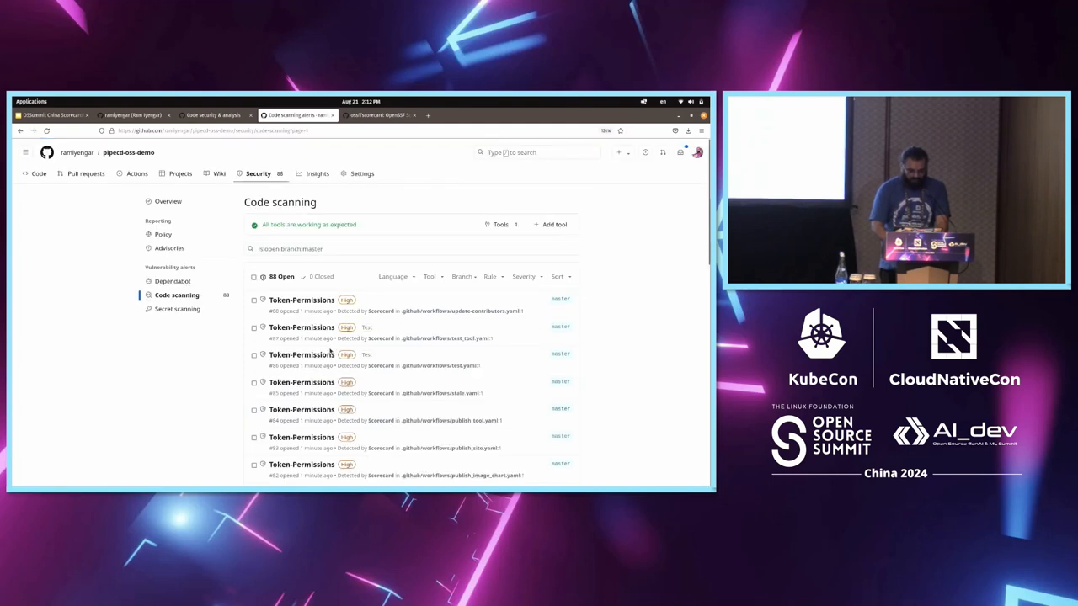
Locate and open the Branch-Protection alert from the code scanning list
scroll(down, 3)
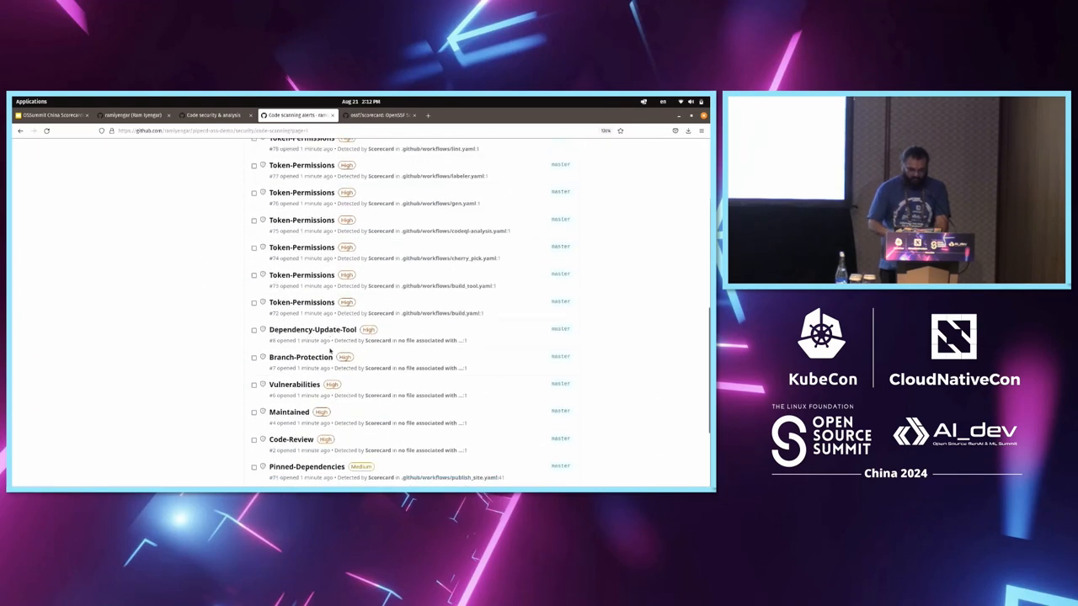
scroll(down, 3)
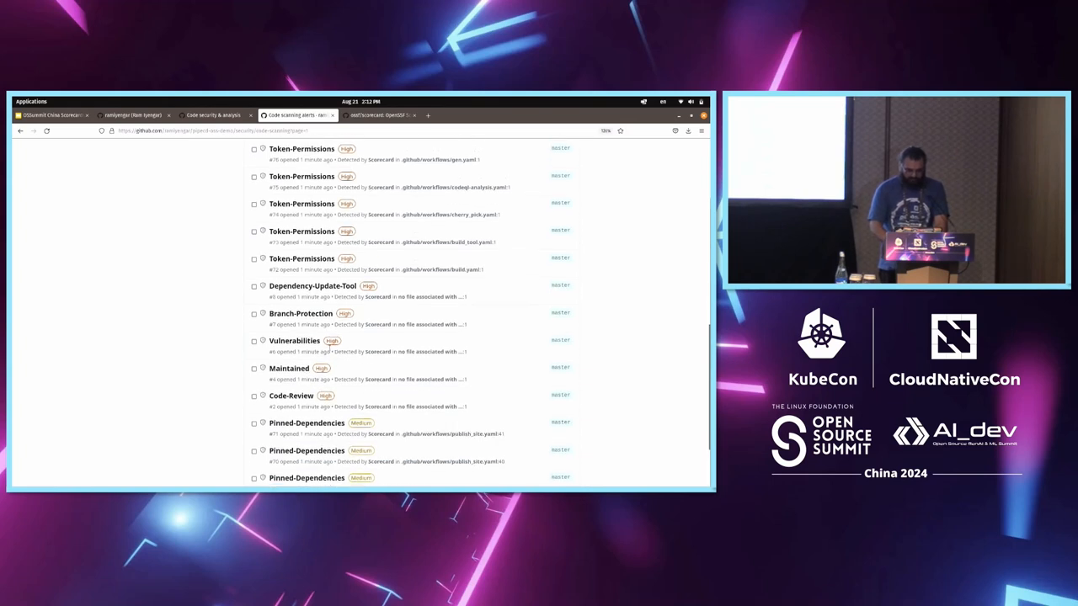
mouse_move(299, 313)
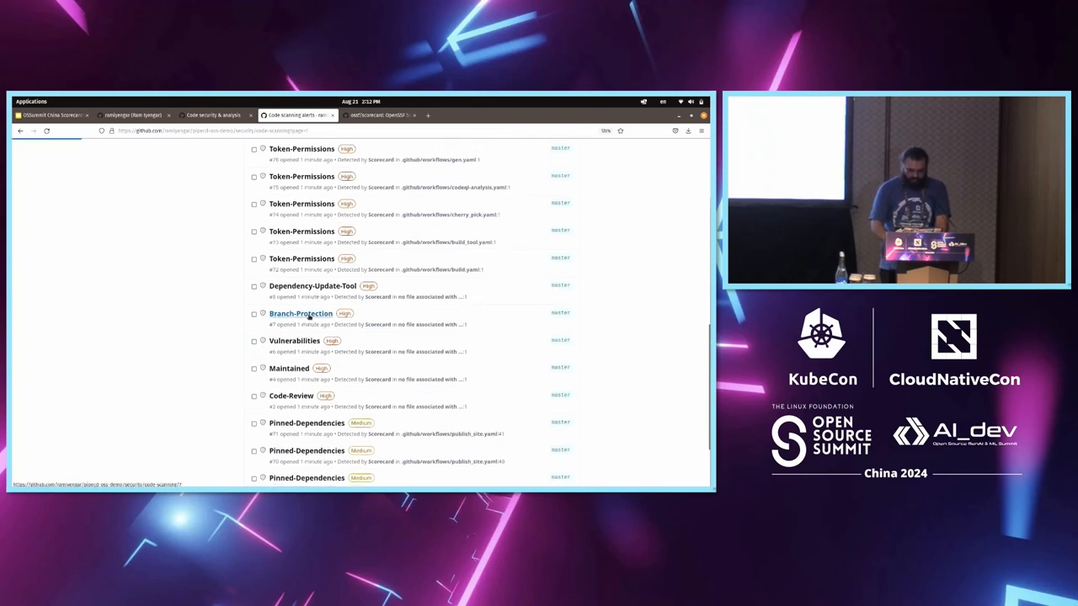
click(300, 313)
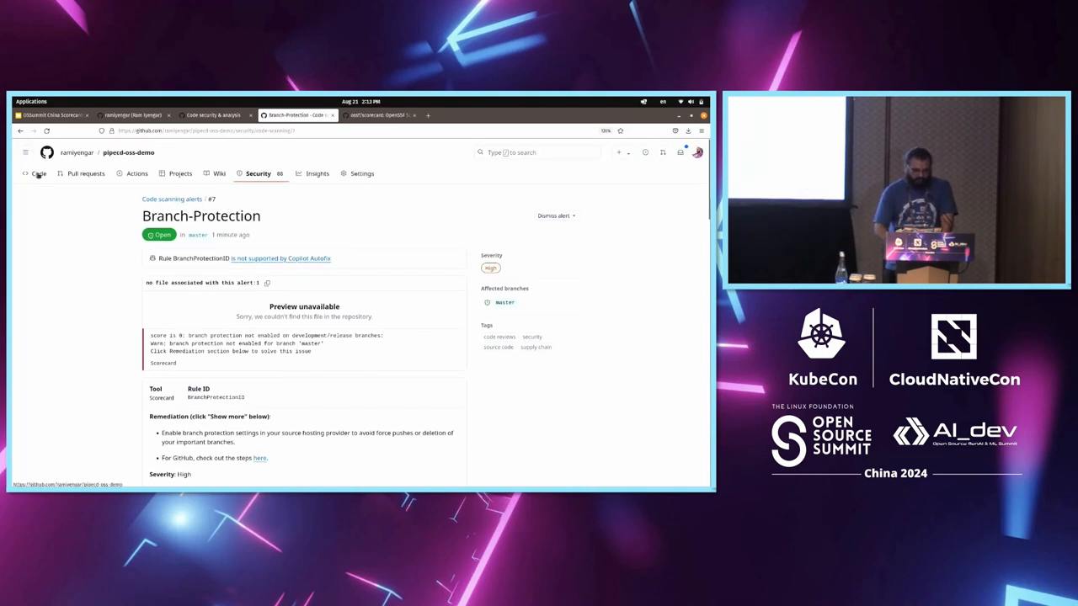
Skim the pipecd-oss-demo fork's README, then switch to the ossf/scorecard repository page
click(39, 174)
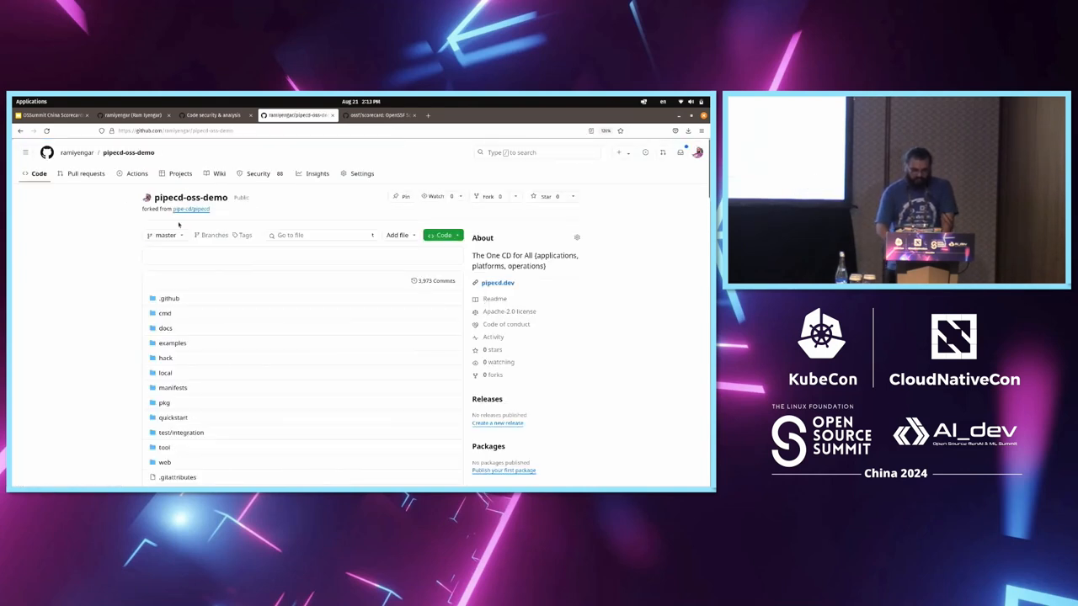
scroll(down, 3)
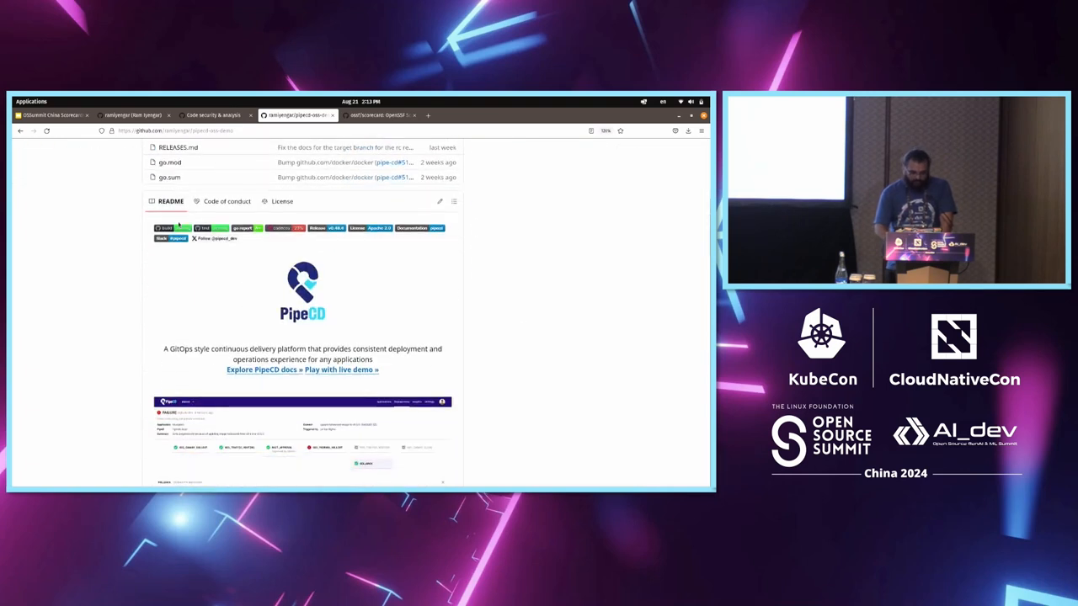
mouse_move(285, 229)
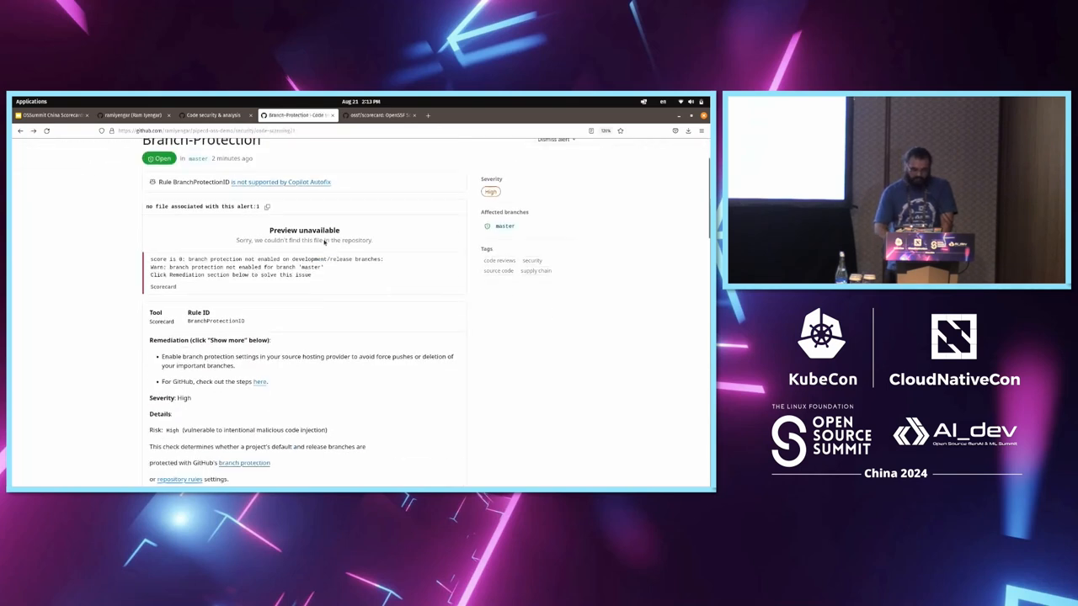
click(379, 114)
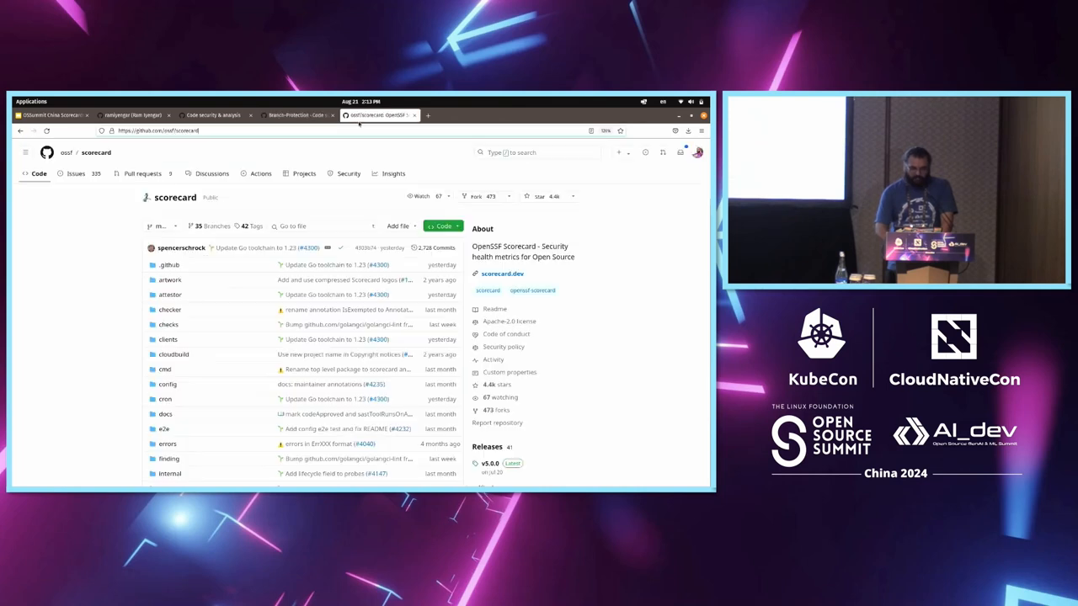
Scroll the Terminal Scorecard output to the RESULTS section showing aggregate score 9.3 / 10
scroll(down, 3)
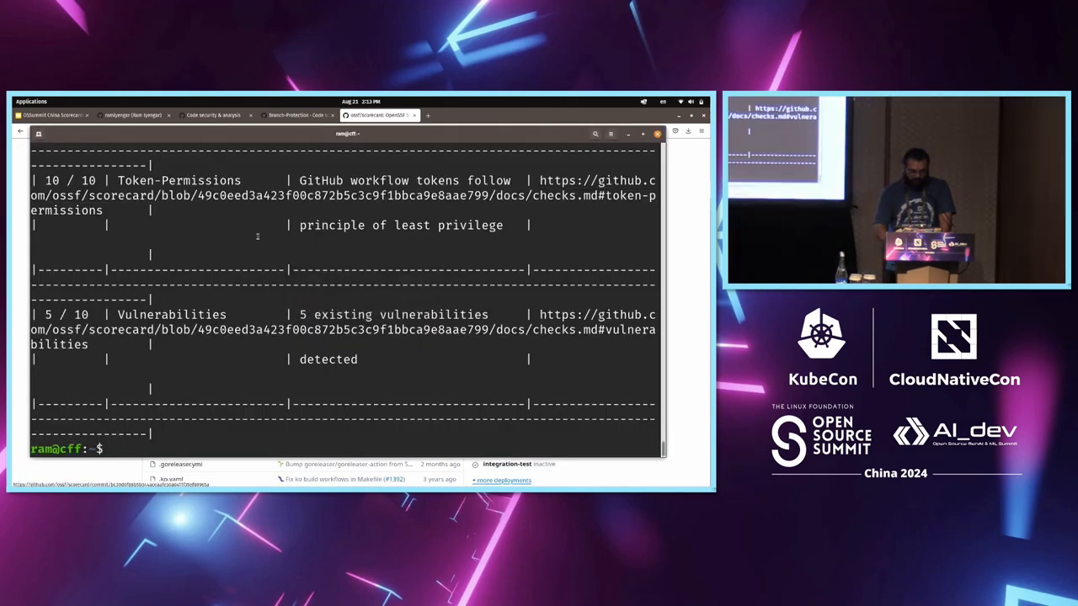
scroll(down, 3)
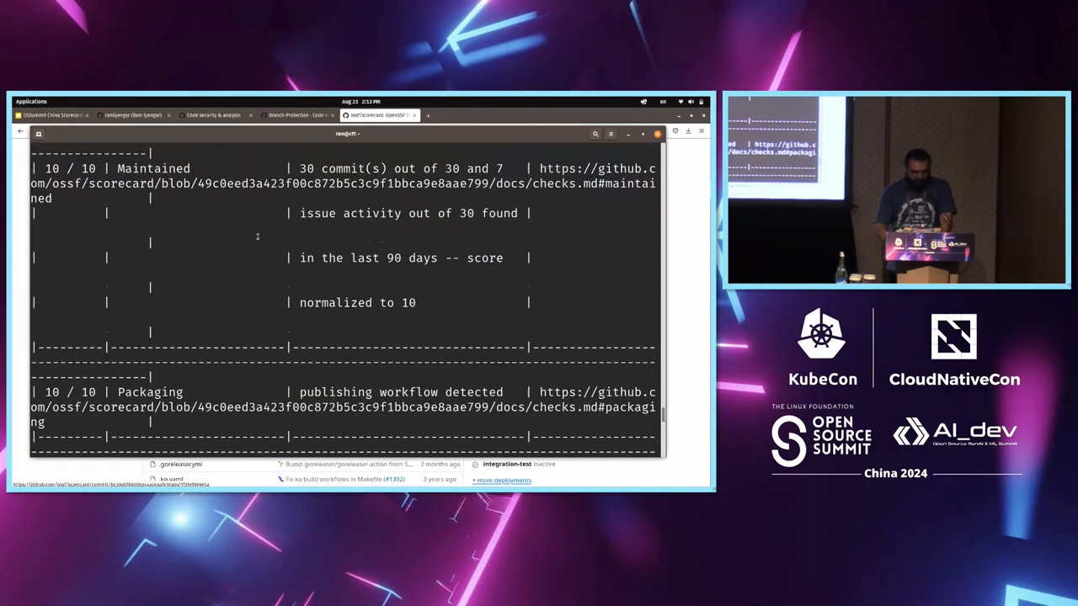
scroll(down, 3)
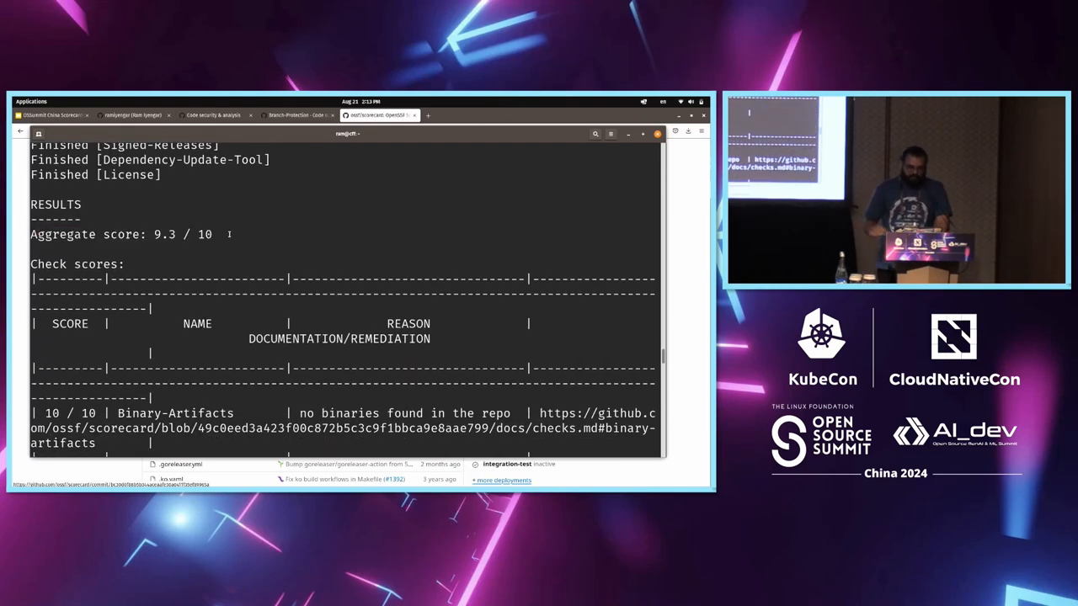
scroll(down, 3)
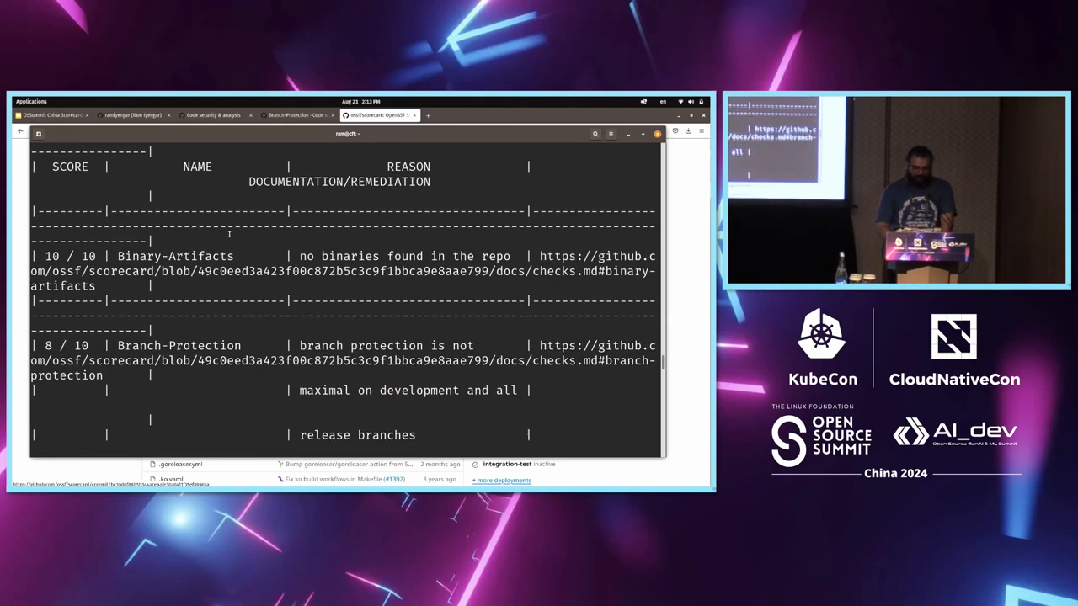
scroll(down, 3)
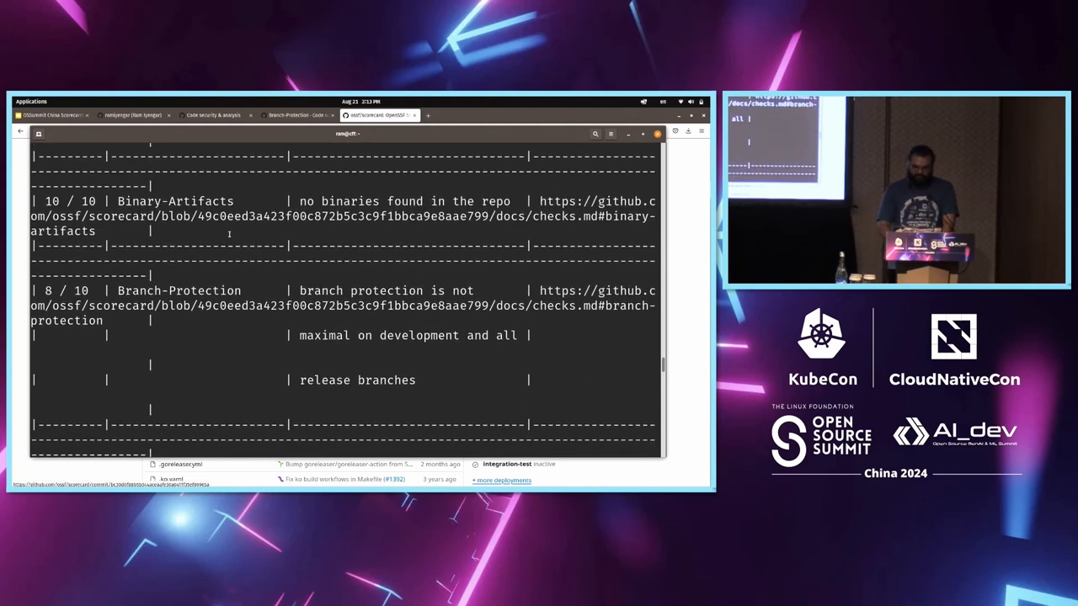
scroll(down, 3)
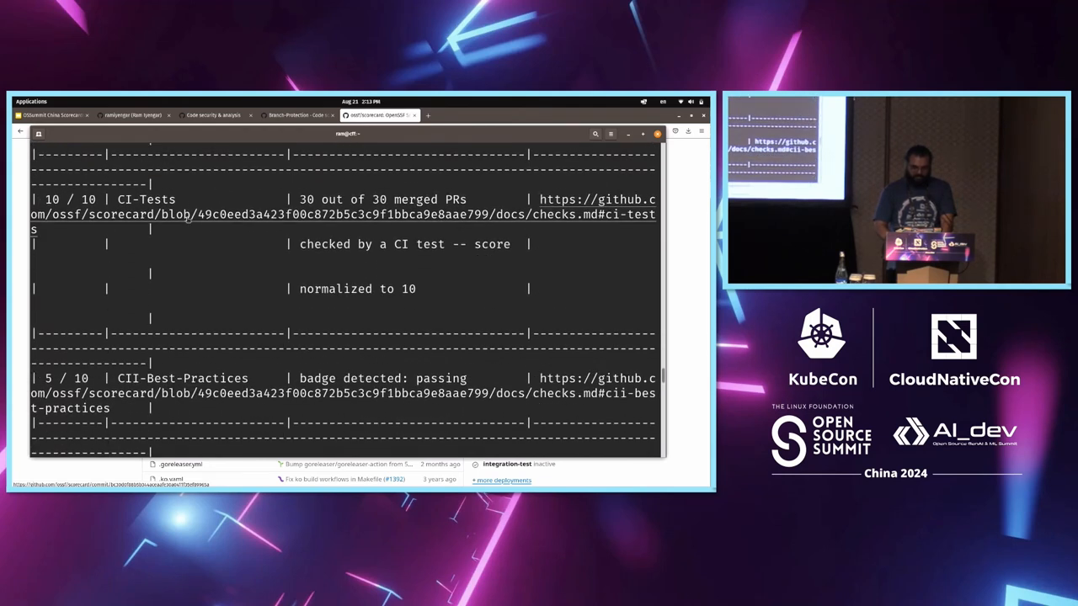
scroll(down, 3)
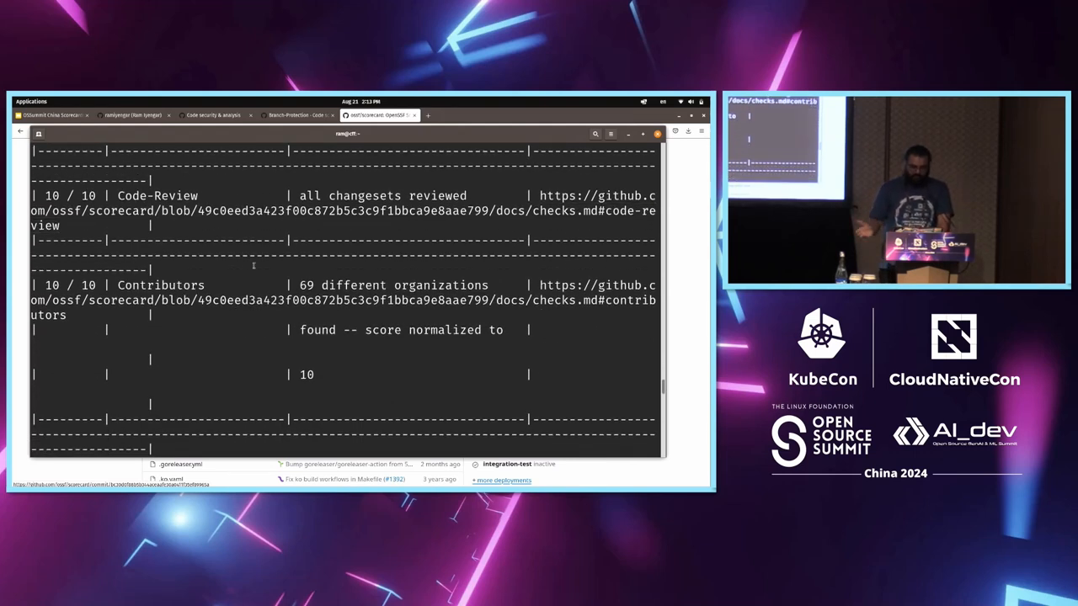
scroll(down, 3)
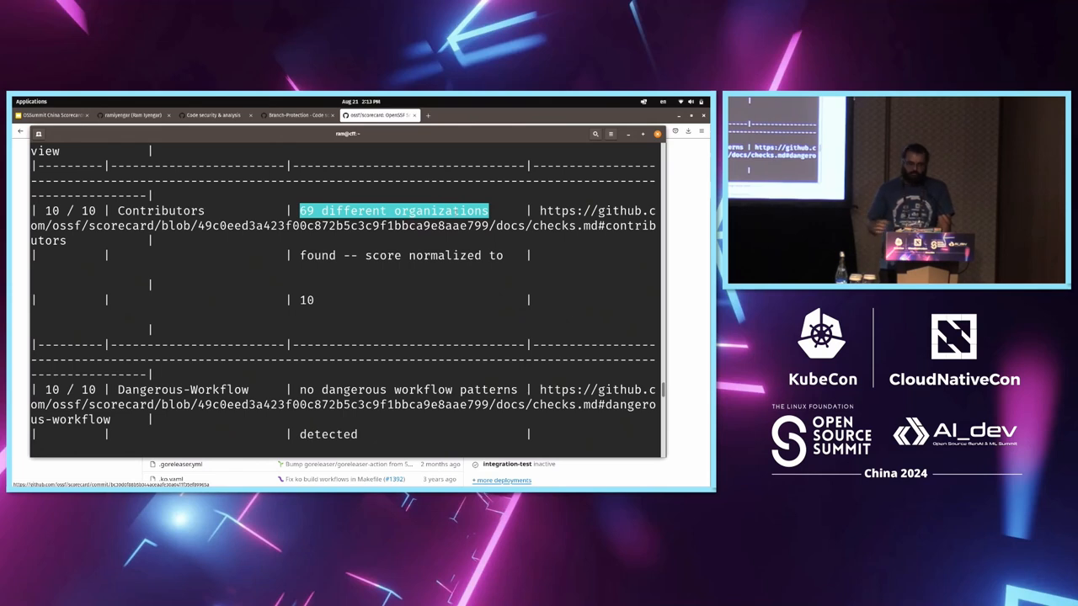
scroll(down, 3)
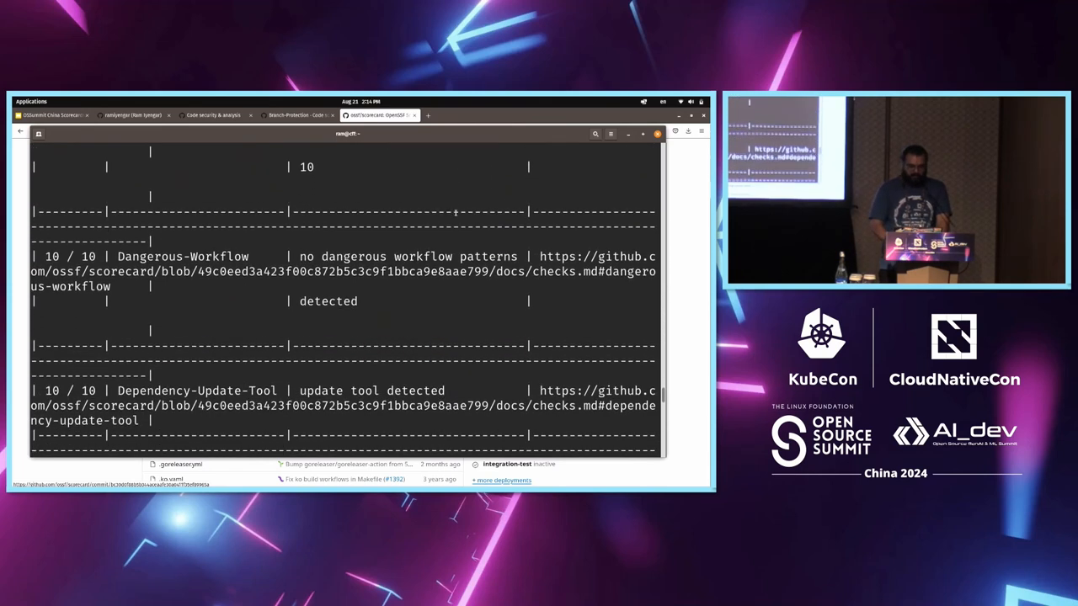
scroll(down, 3)
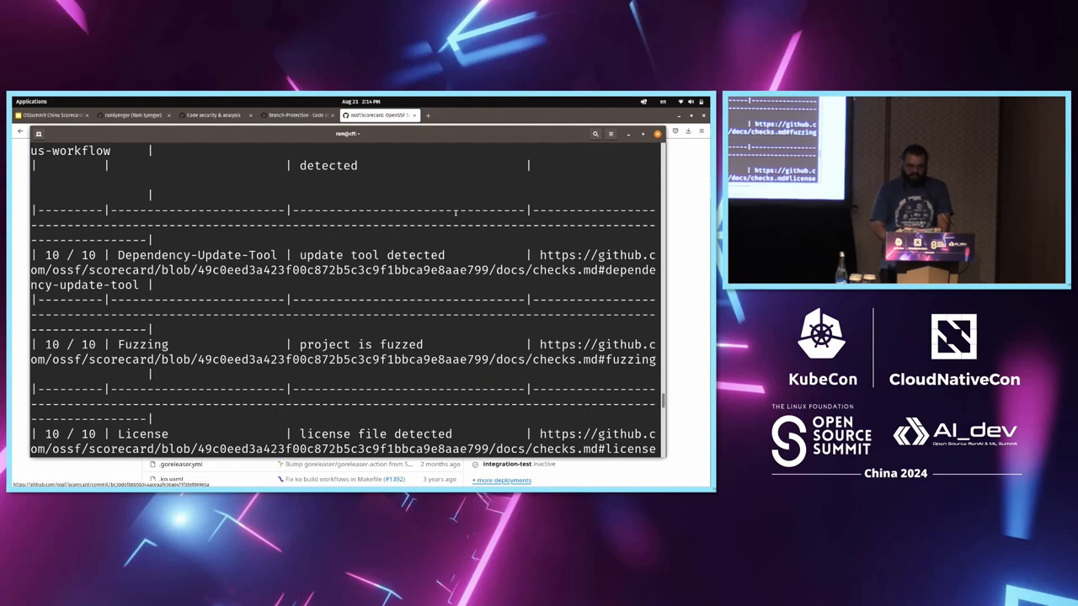
scroll(down, 3)
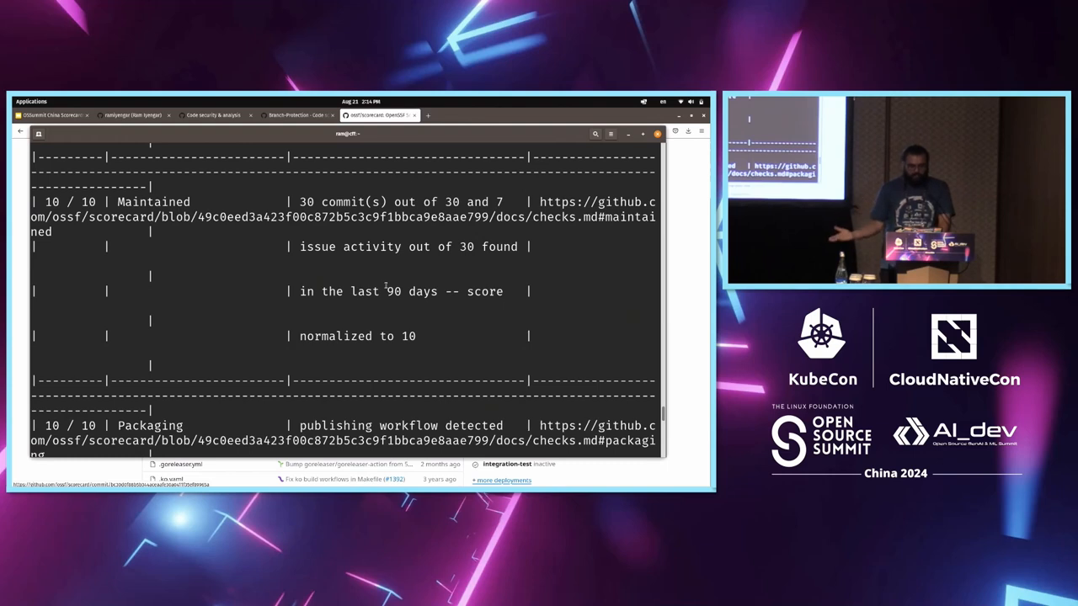
scroll(down, 3)
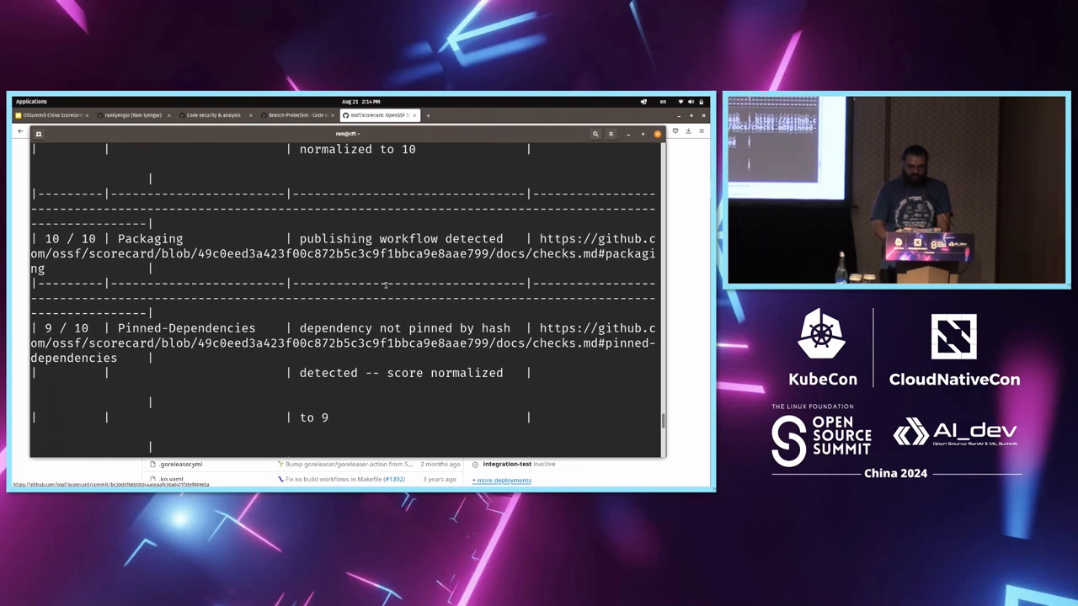
scroll(down, 3)
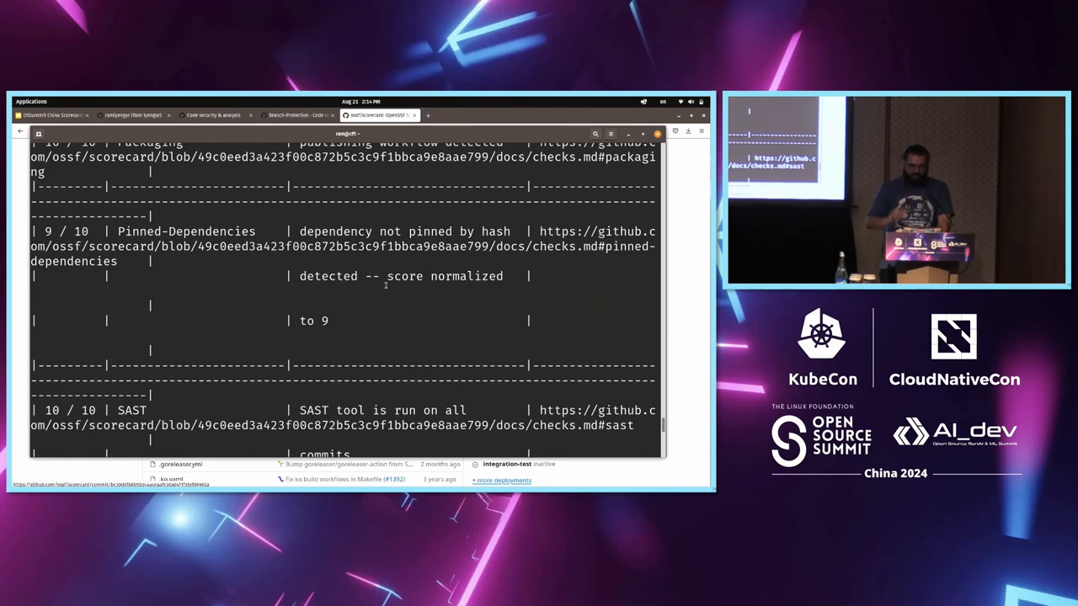
scroll(down, 3)
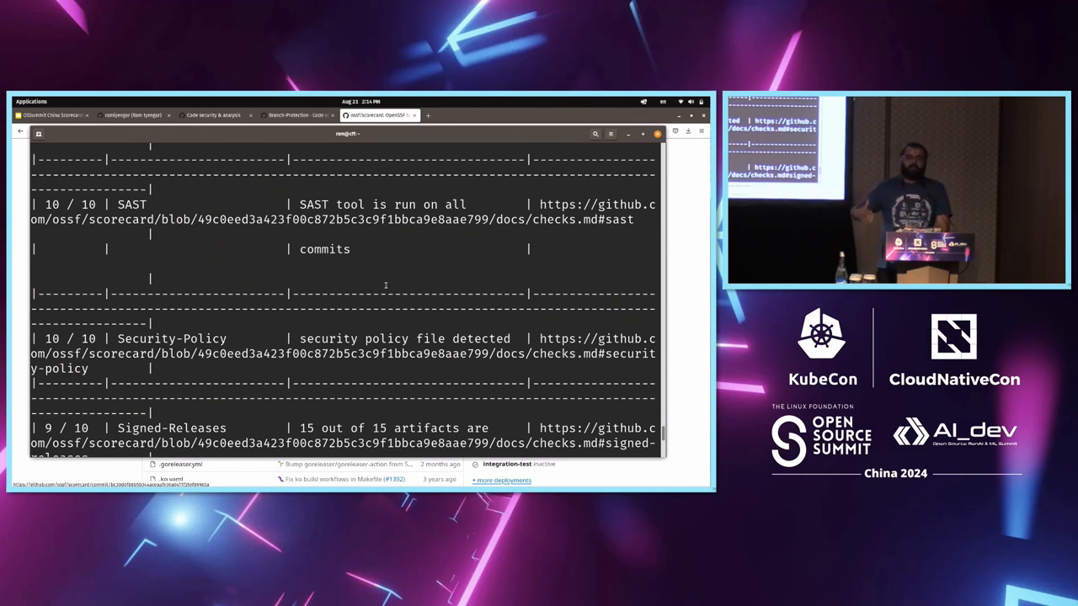
scroll(down, 3)
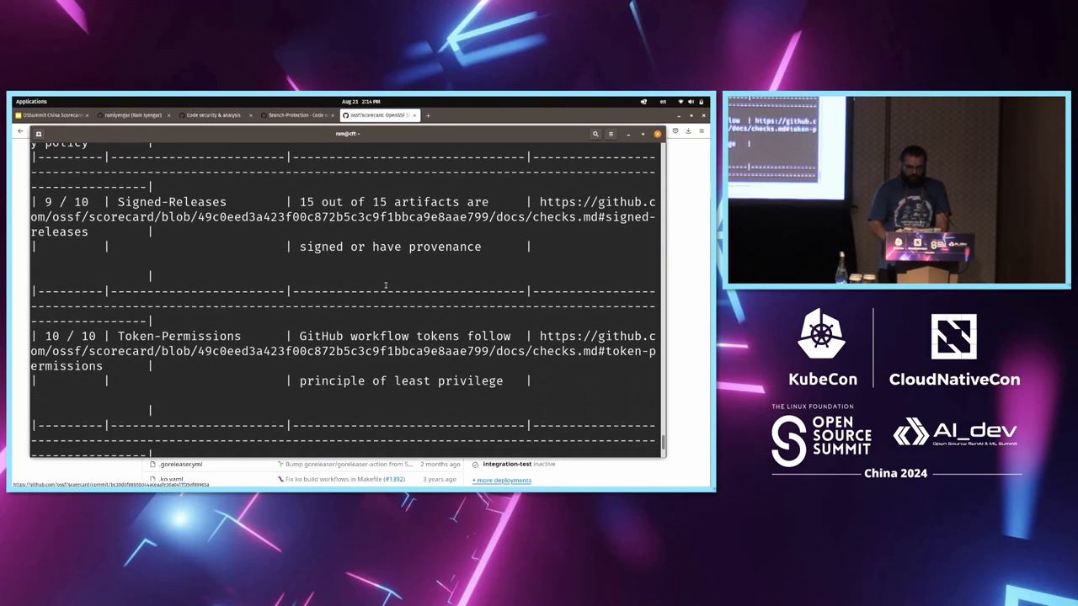
scroll(down, 3)
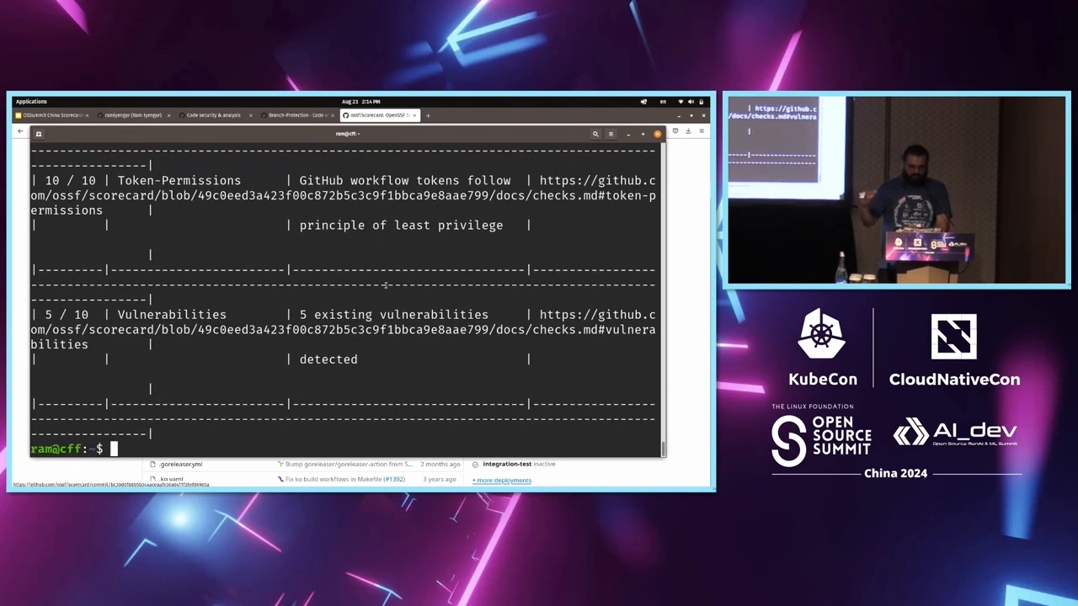